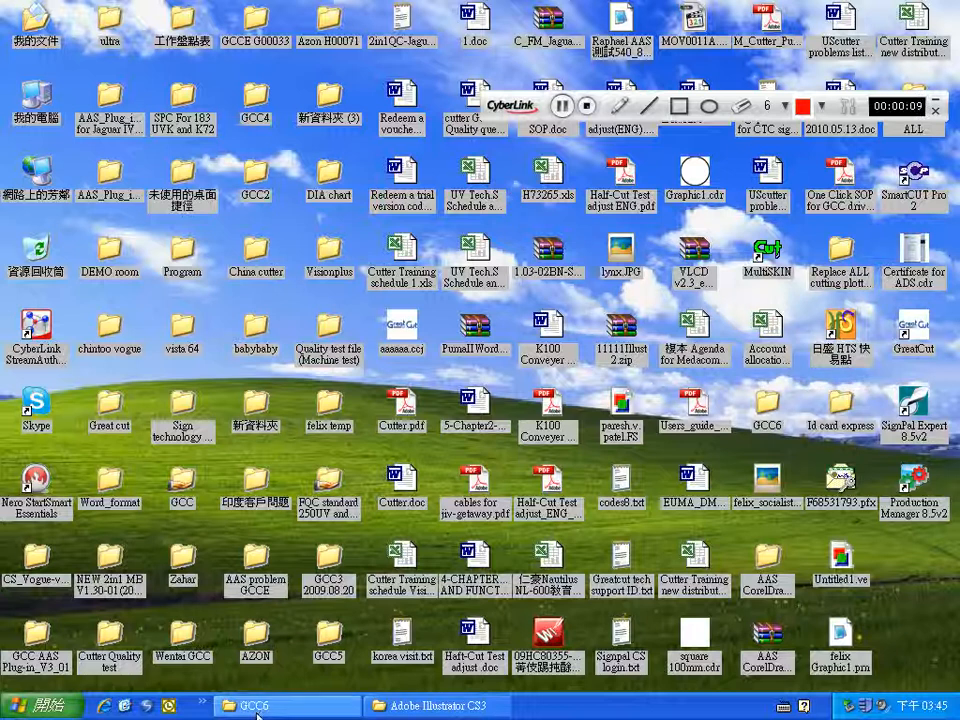
Step: Review the Jaguar IV-61 cutter's properties in Printers and Faxes, then close them
{"action": "left_click", "coordinate": [42, 704]}
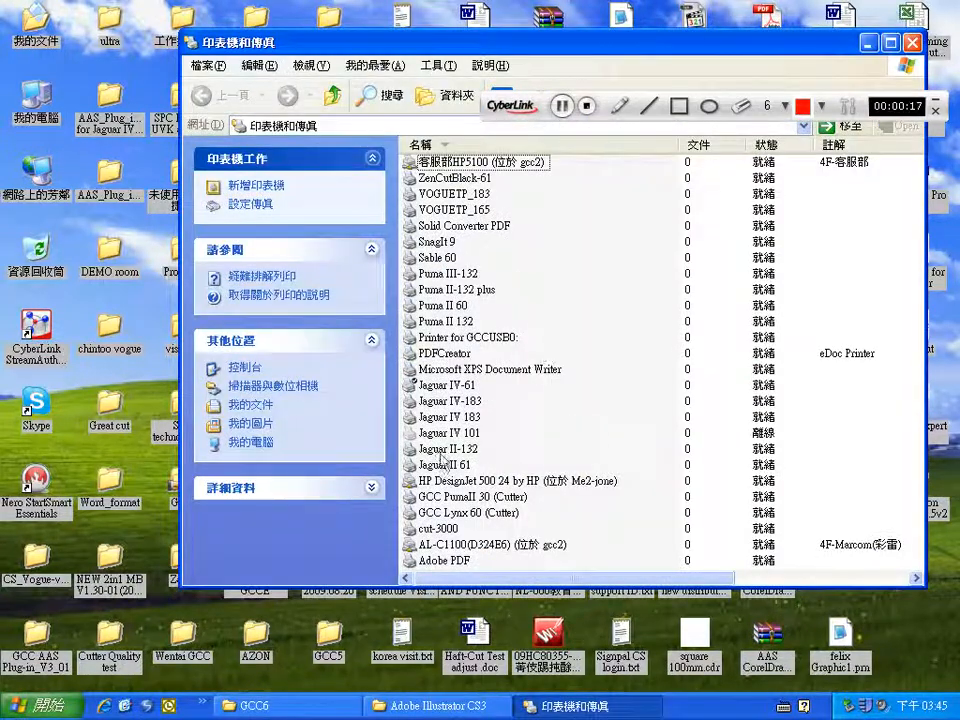
{"action": "left_click", "coordinate": [448, 384]}
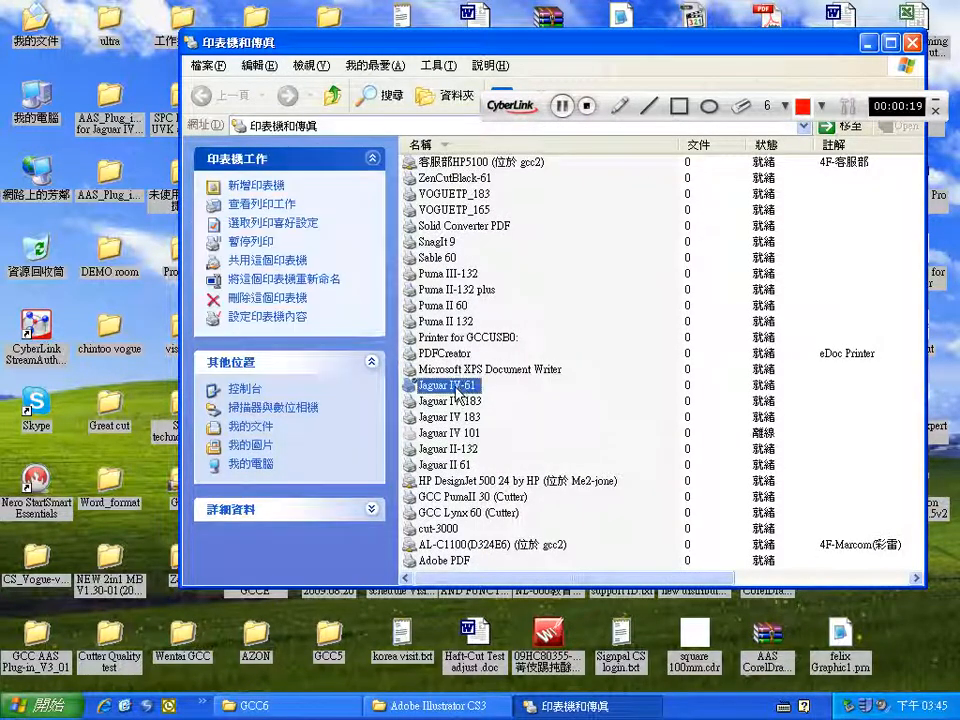
{"action": "right_click", "coordinate": [448, 384]}
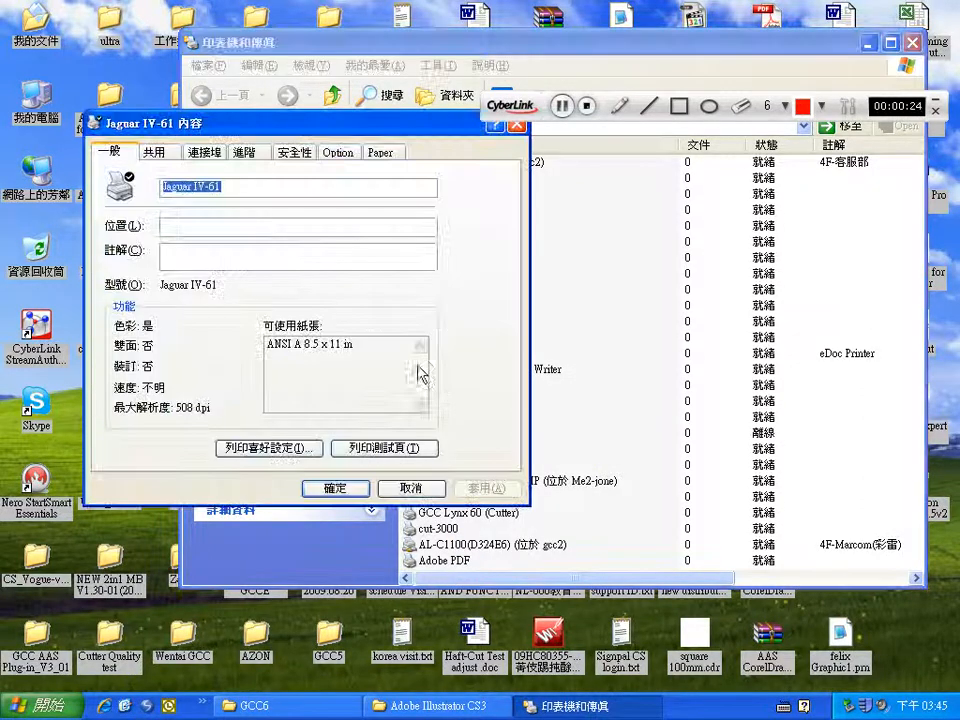
{"action": "left_click", "coordinate": [244, 152]}
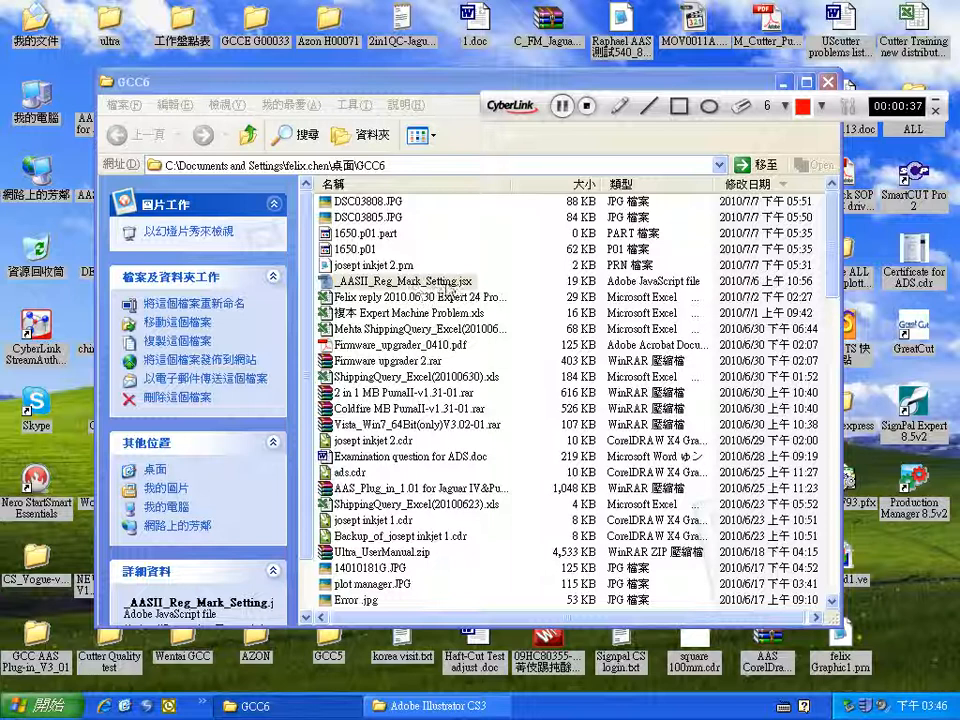
Step: Select the AASI_Reg_Mark_Setting script and browse into the Adobe Illustrator CS3 program folder
{"action": "left_click", "coordinate": [404, 280]}
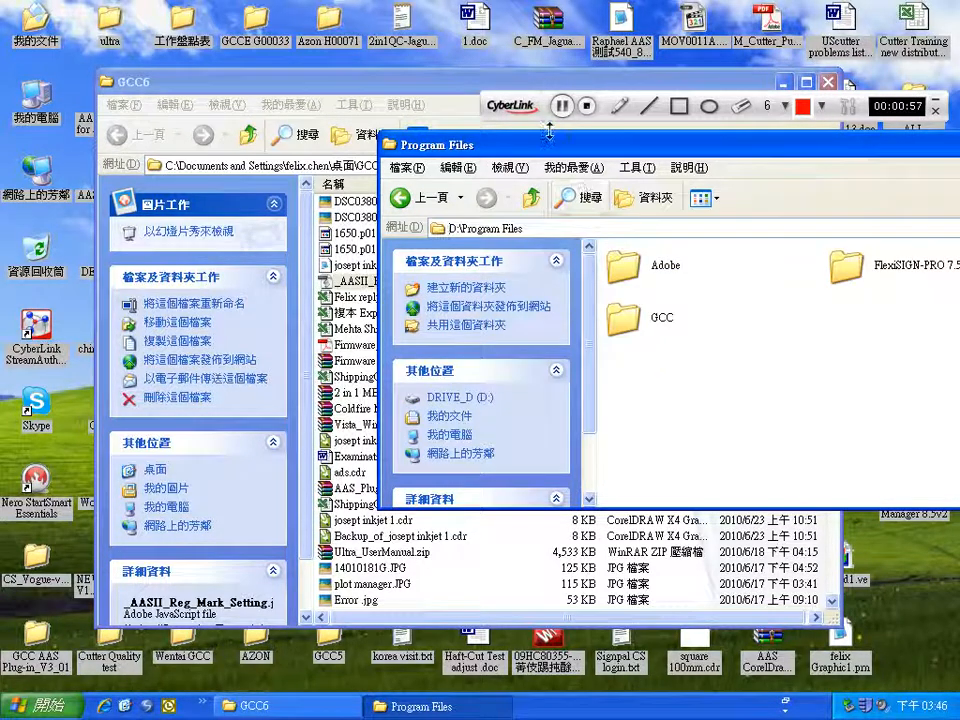
{"action": "left_click", "coordinate": [460, 396]}
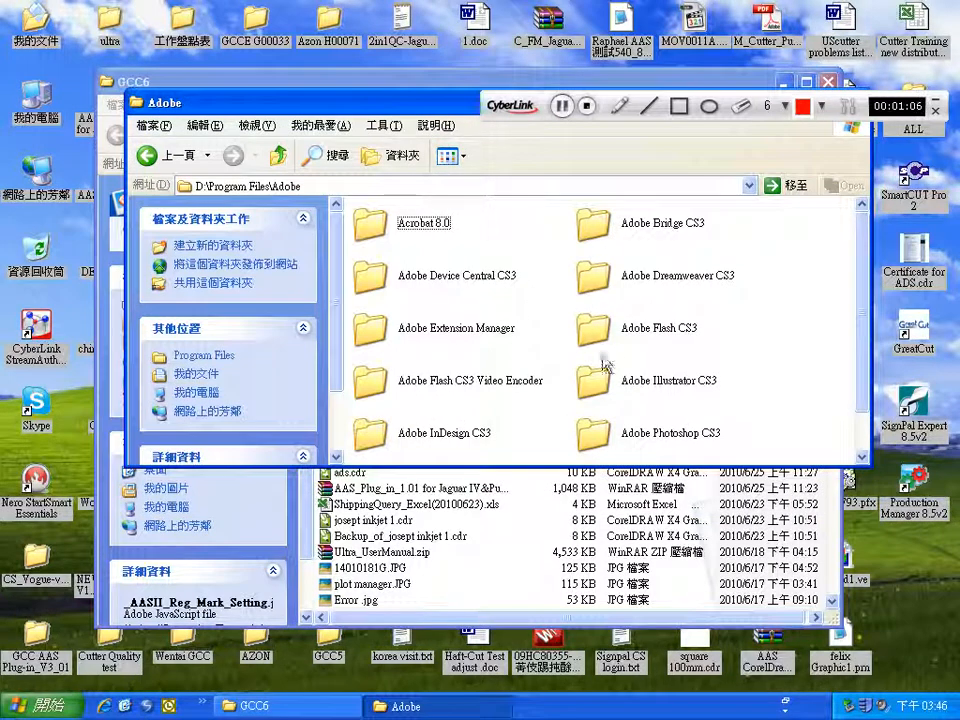
{"action": "scroll", "scroll_direction": "down", "scroll_amount": 3}
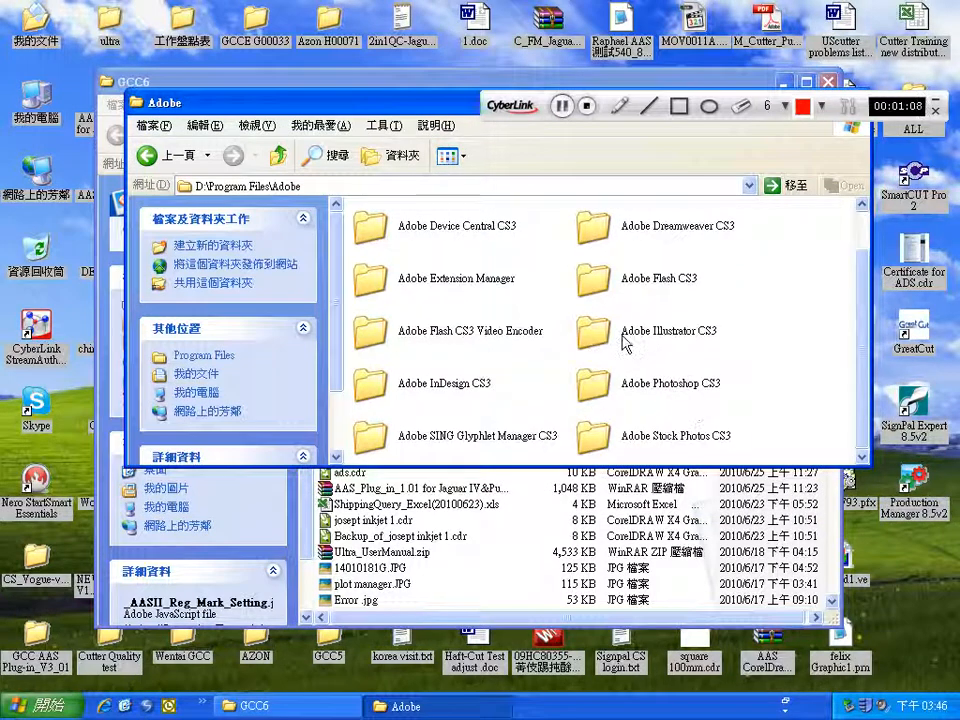
{"action": "double_click", "coordinate": [668, 330]}
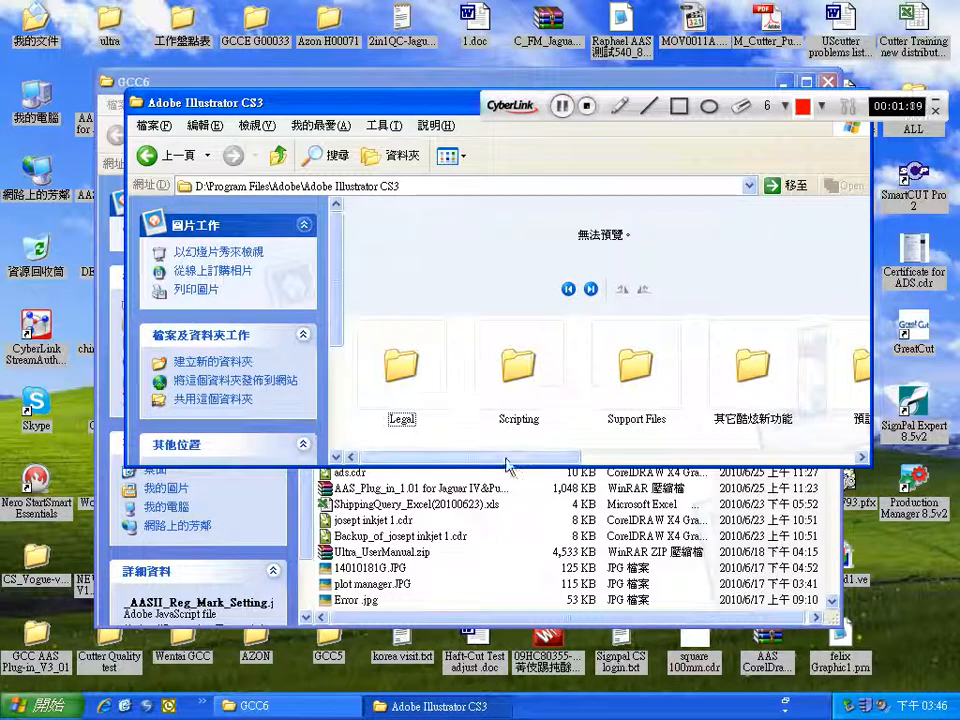
Step: Enter the presets folder and its subfolder inside Adobe Illustrator CS3
{"action": "scroll", "scroll_direction": "right", "scroll_amount": 3}
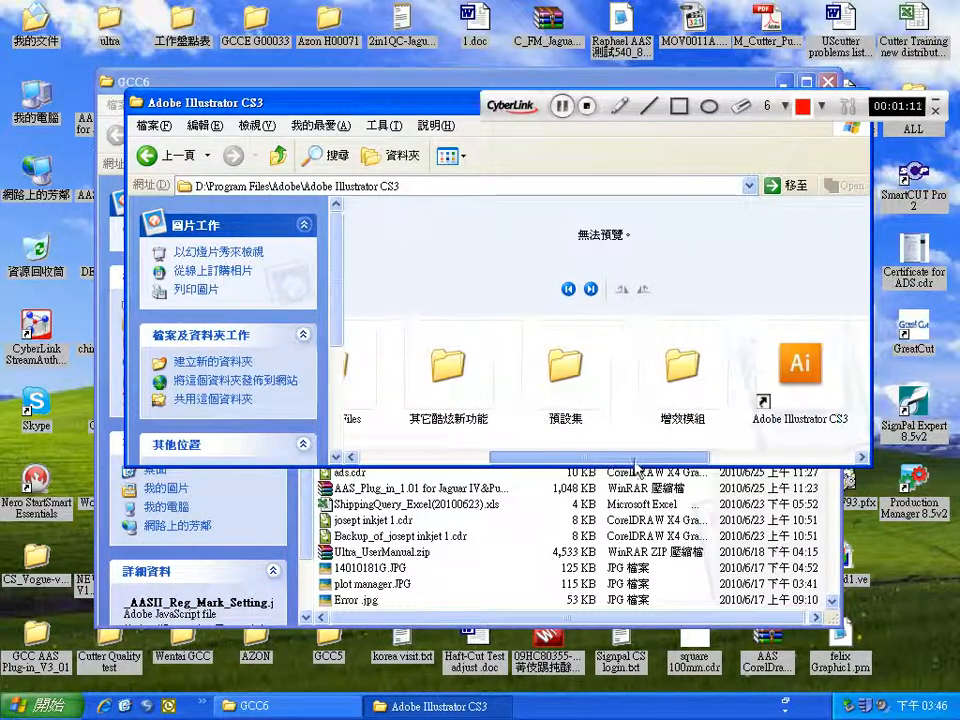
{"action": "left_click", "coordinate": [564, 364]}
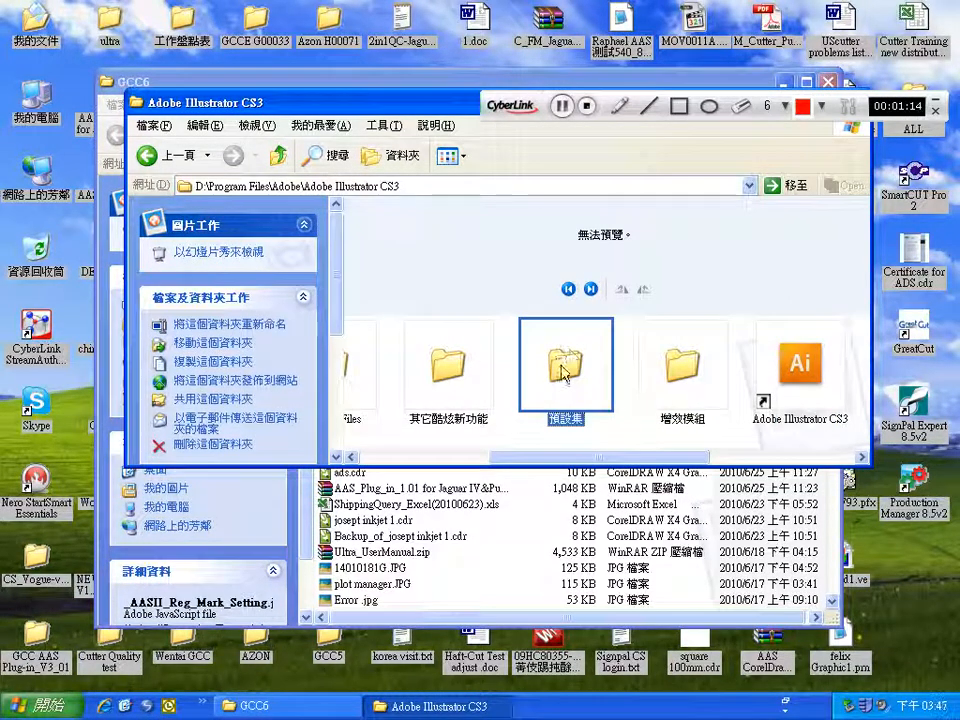
{"action": "double_click", "coordinate": [564, 364]}
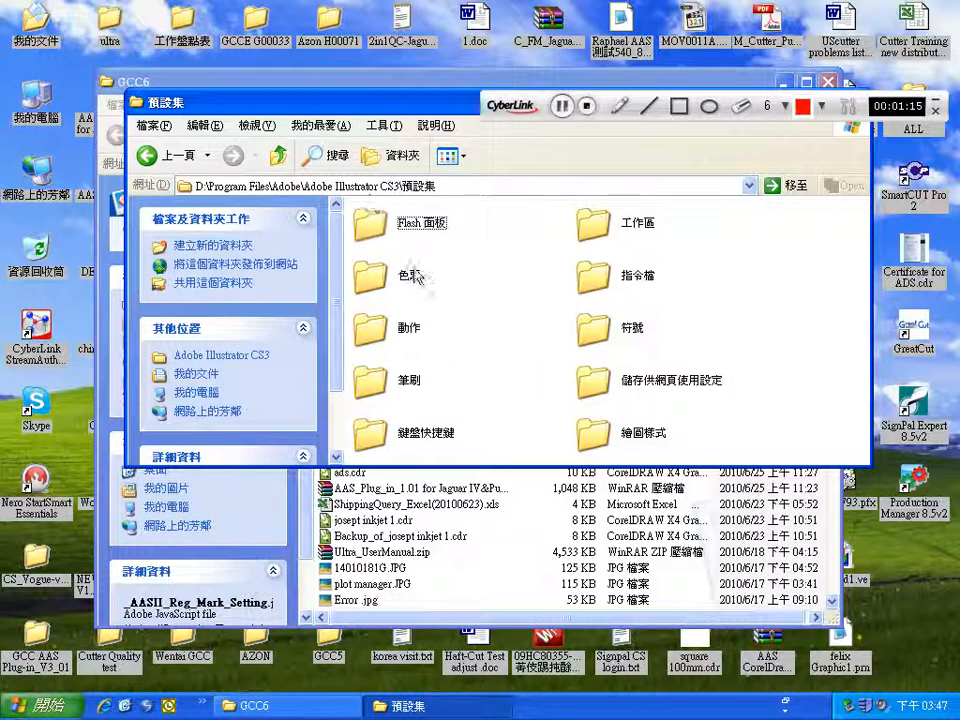
{"action": "mouse_move", "coordinate": [428, 308]}
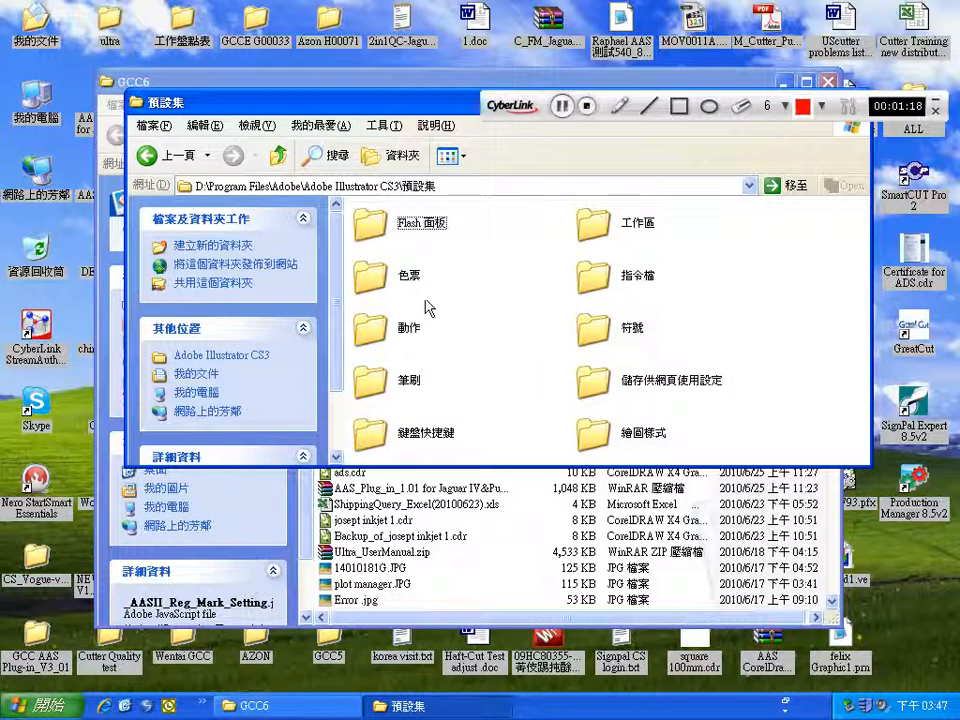
{"action": "double_click", "coordinate": [632, 276]}
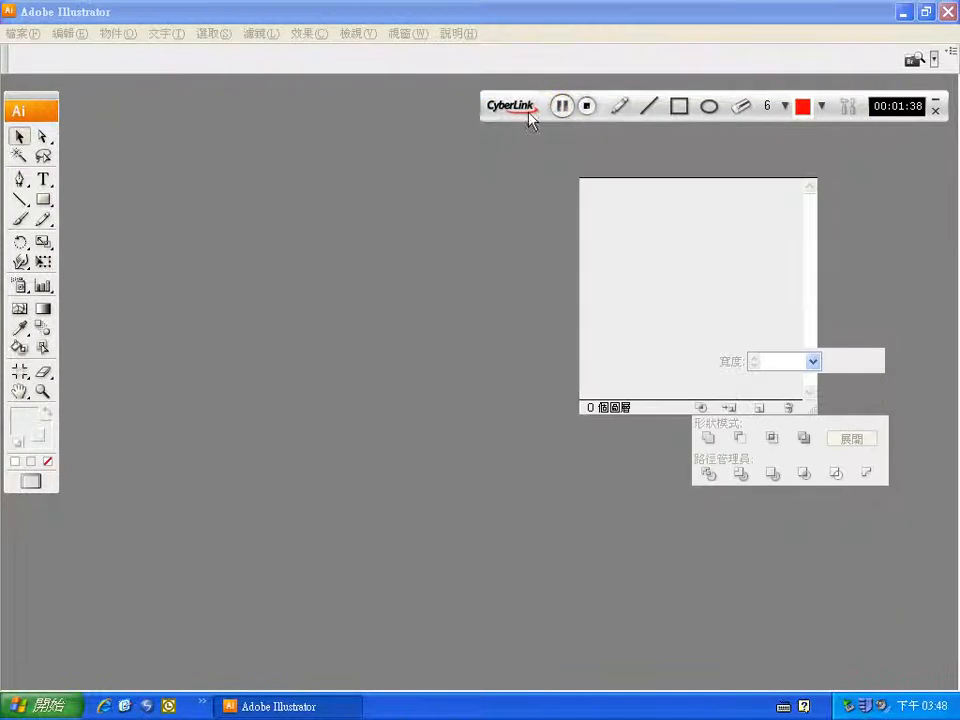
Step: Open the flower artwork 花朵.ai via File > Open
{"action": "left_click", "coordinate": [20, 32]}
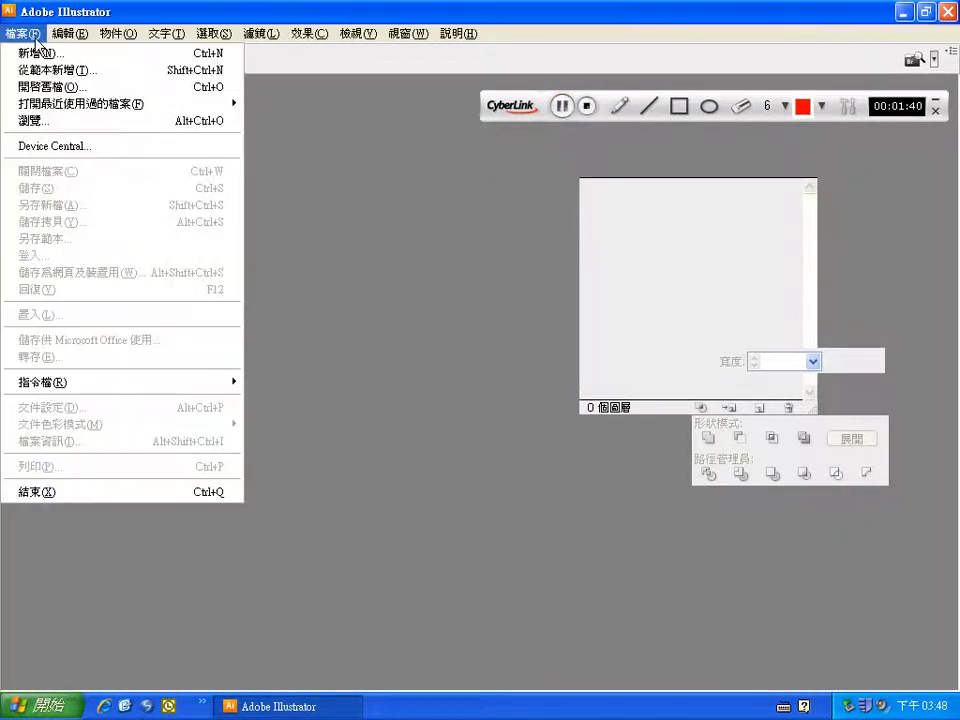
{"action": "mouse_move", "coordinate": [50, 88]}
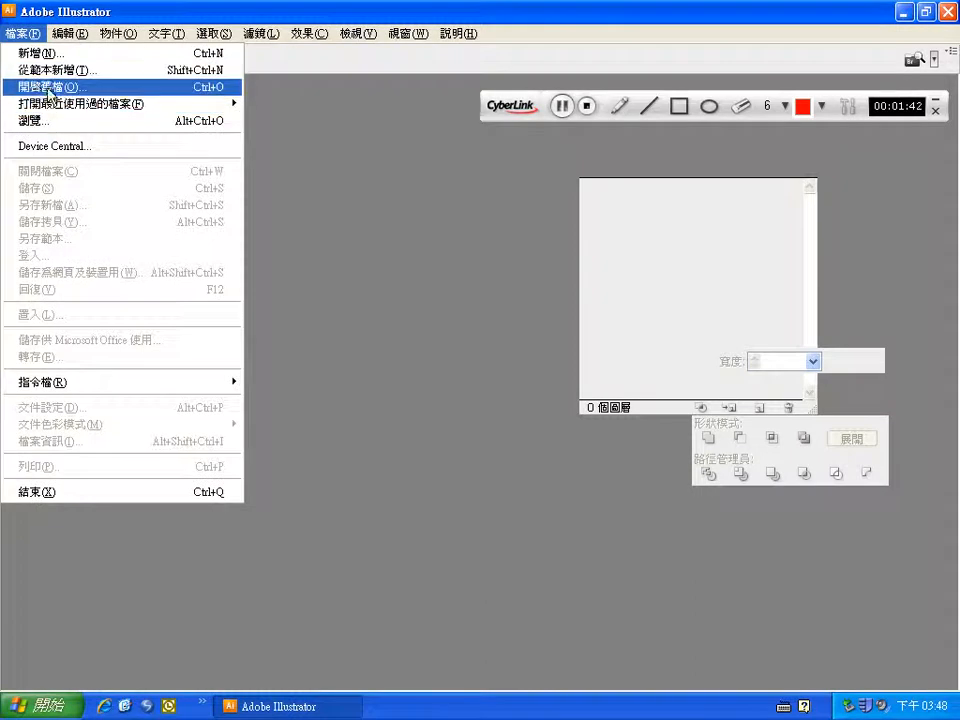
{"action": "left_click", "coordinate": [44, 88]}
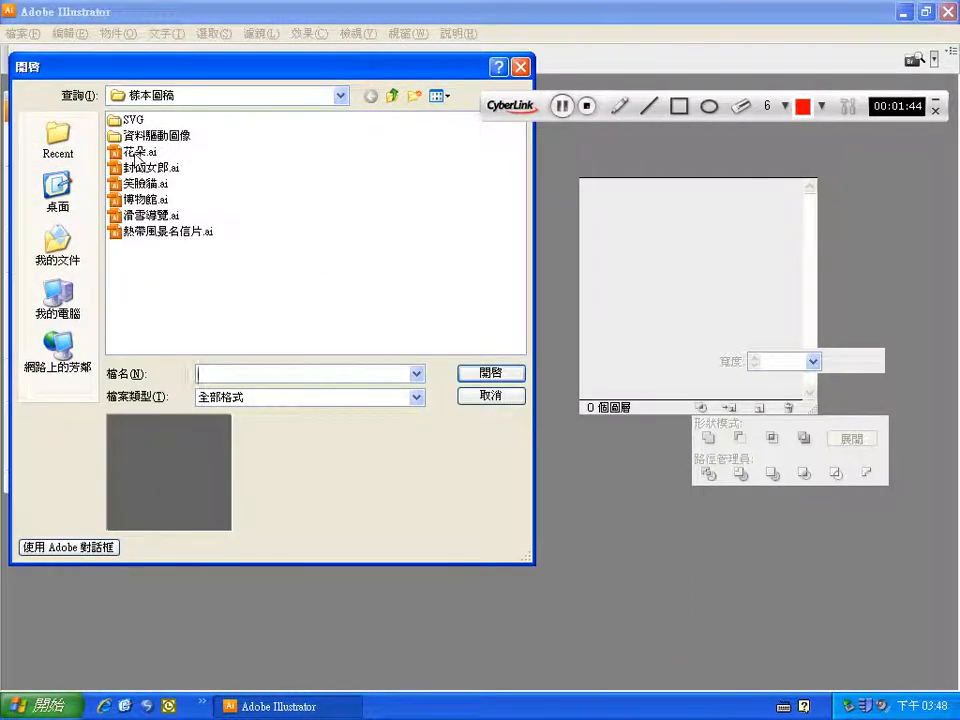
{"action": "left_click", "coordinate": [140, 152]}
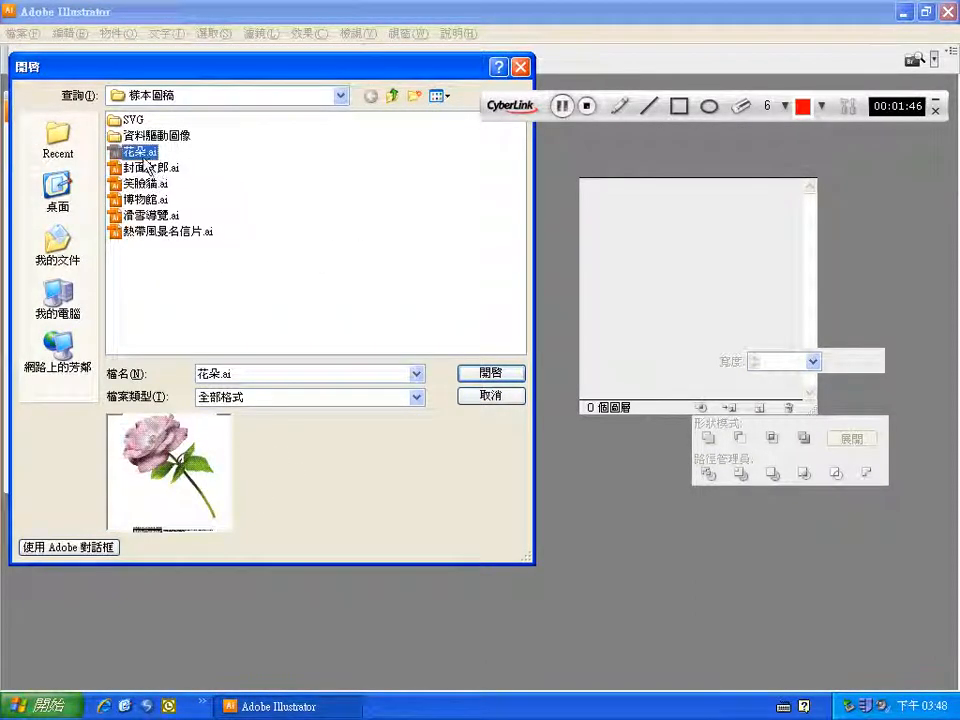
{"action": "left_click", "coordinate": [490, 374]}
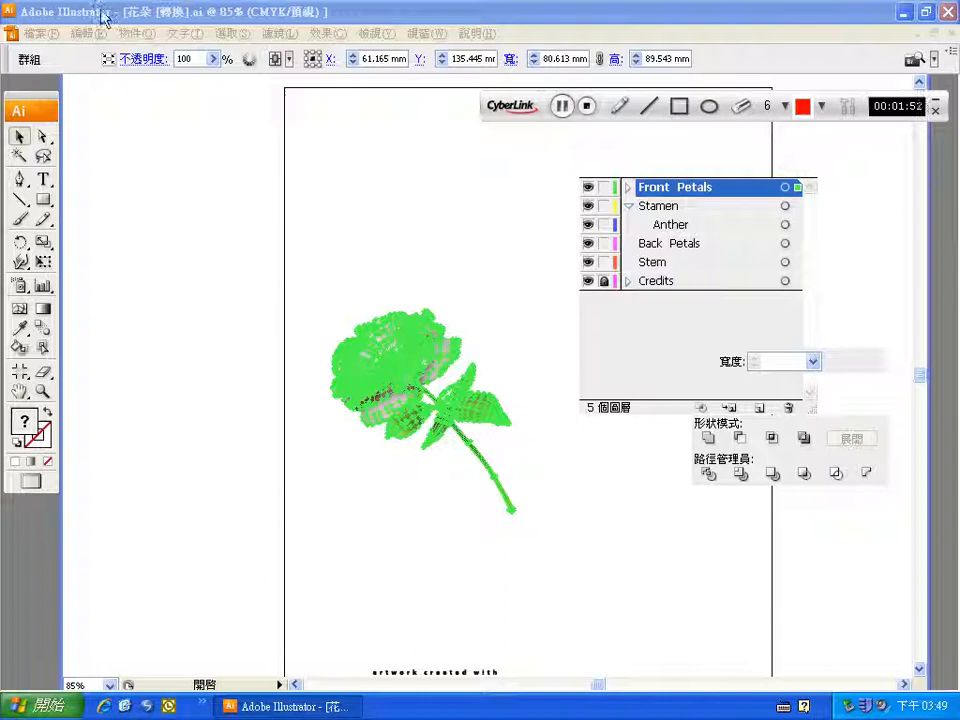
Step: In Document Setup, set units to millimetres and the artboard to 890 × 560 mm
{"action": "left_click", "coordinate": [40, 32]}
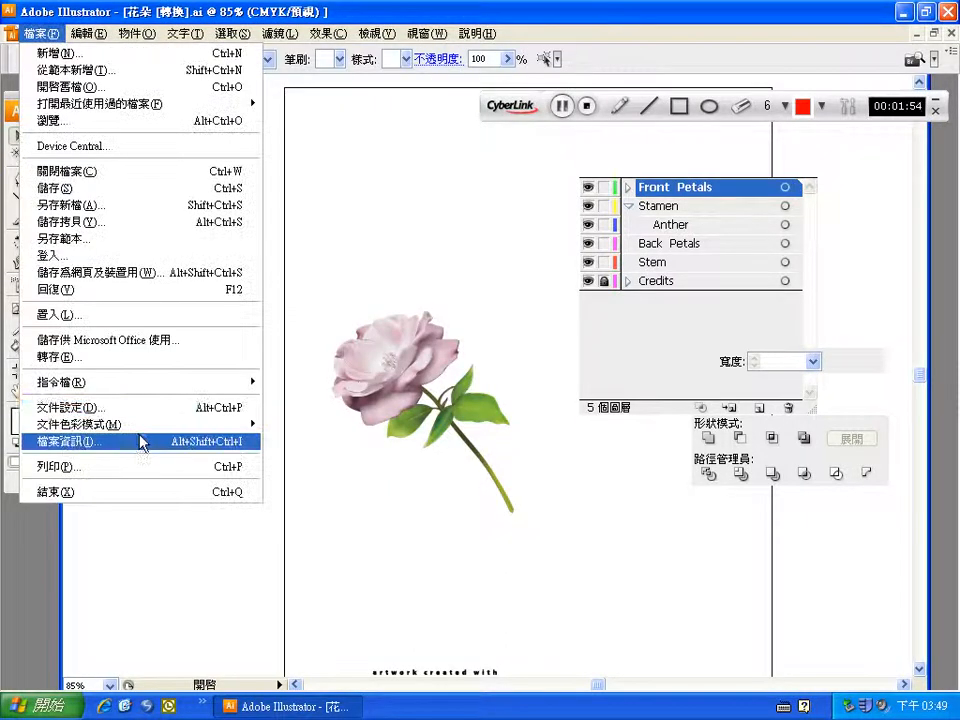
{"action": "left_click", "coordinate": [70, 408]}
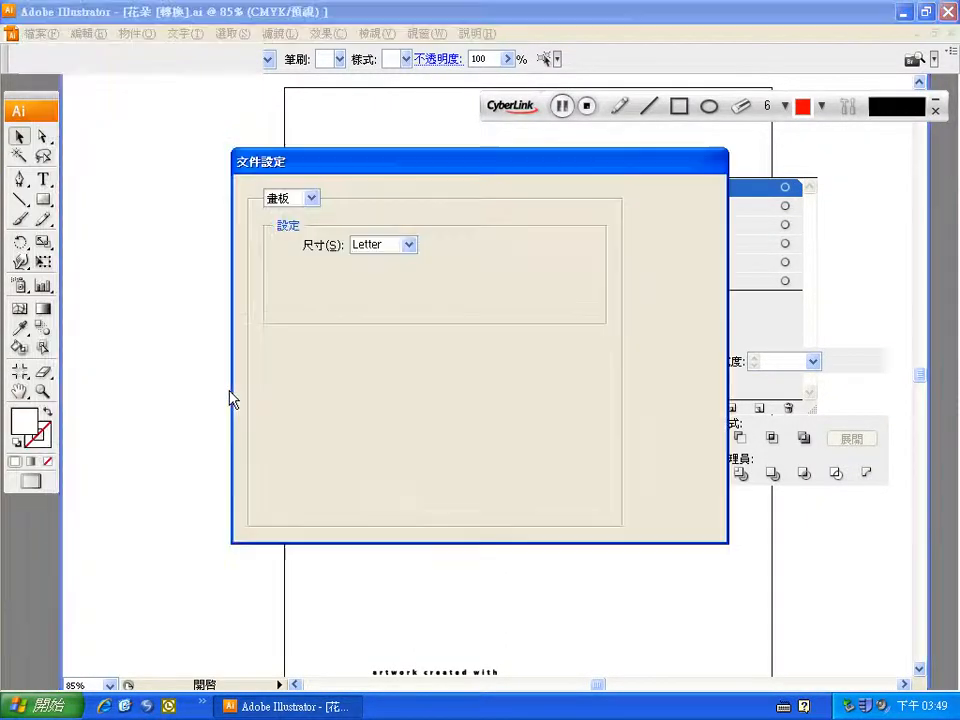
{"action": "left_click", "coordinate": [408, 244]}
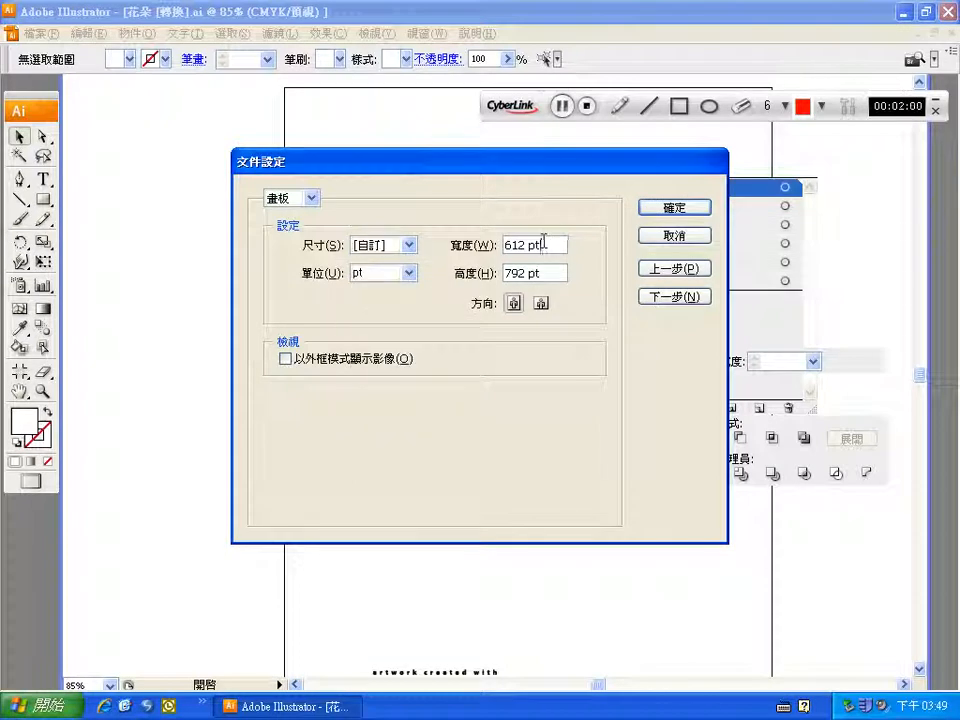
{"action": "triple_click", "coordinate": [534, 244]}
{"action": "type", "text": "890"}
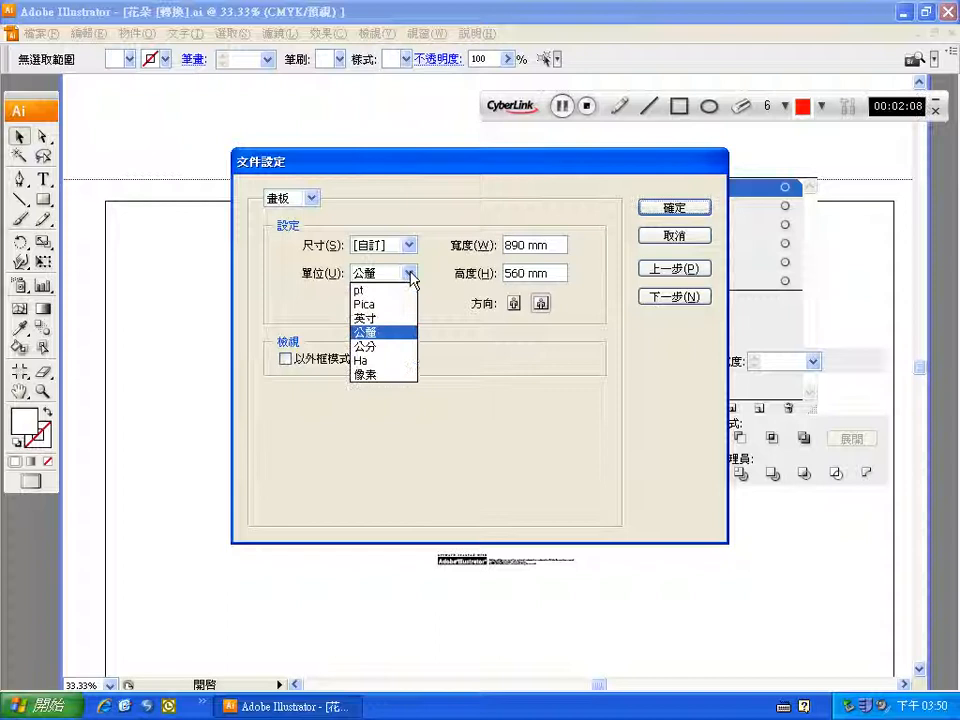
{"action": "left_click", "coordinate": [364, 332]}
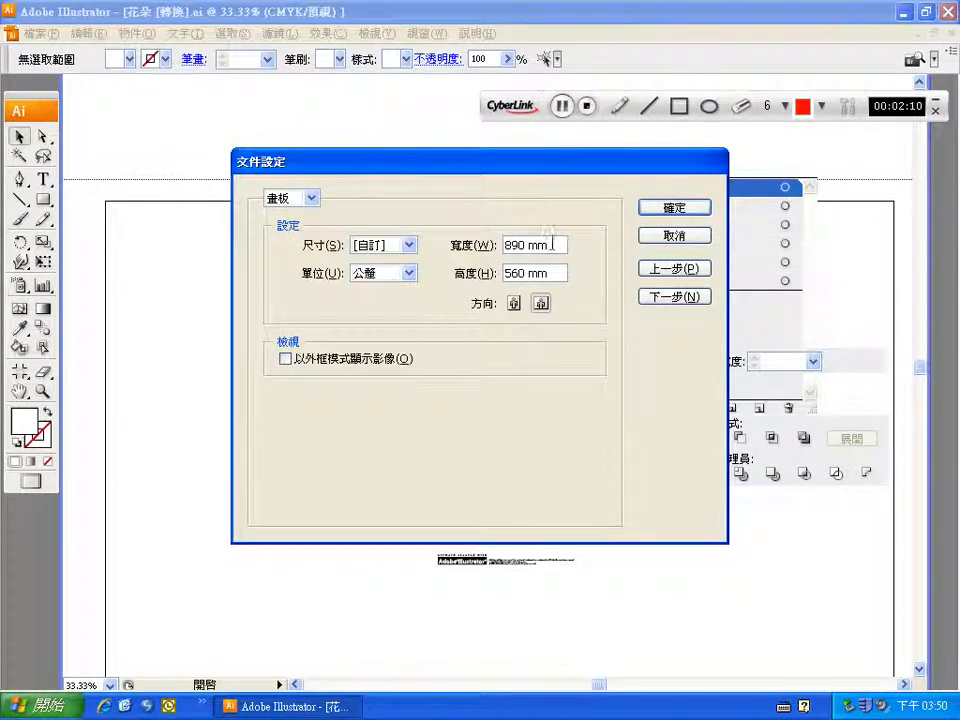
{"action": "triple_click", "coordinate": [530, 244]}
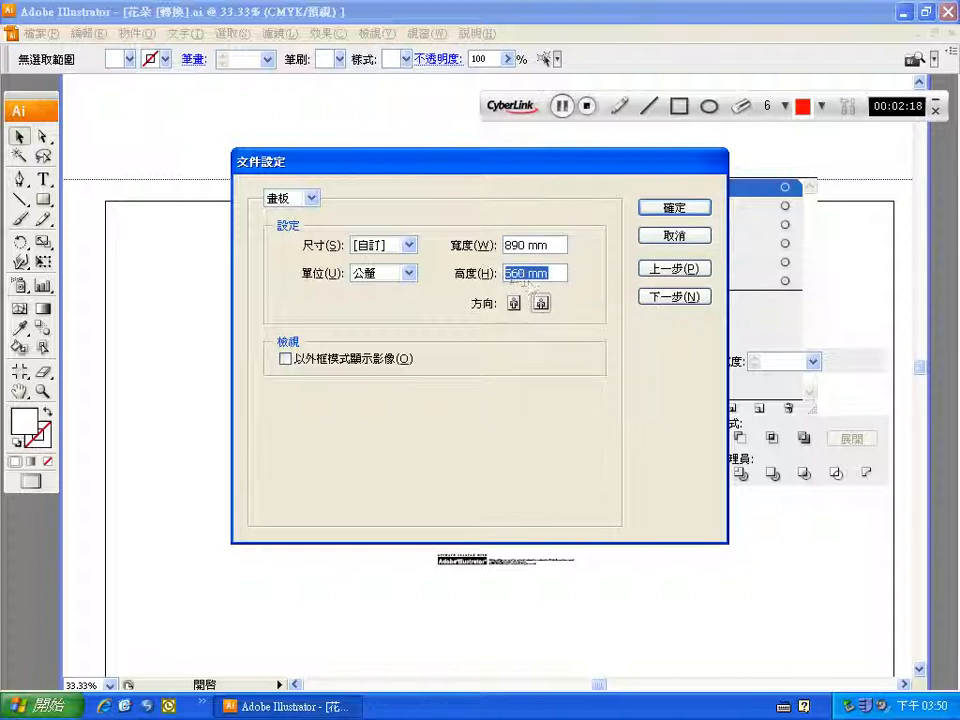
{"action": "left_click", "coordinate": [672, 206]}
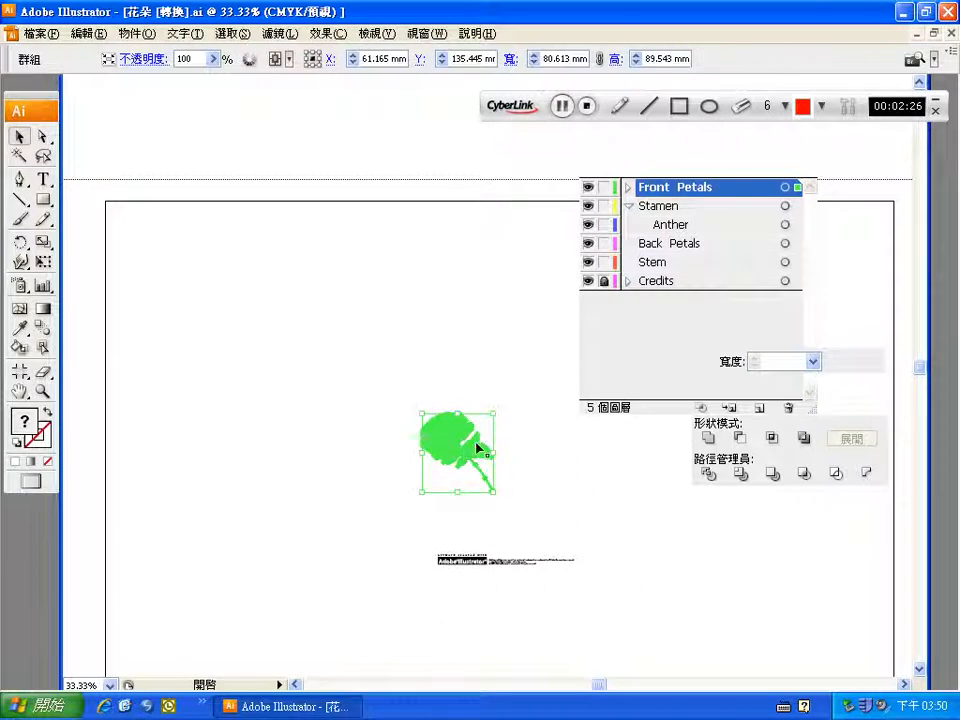
Step: Review the flower group's options and close the Pathfinder and Stroke panels
{"action": "right_click", "coordinate": [456, 444]}
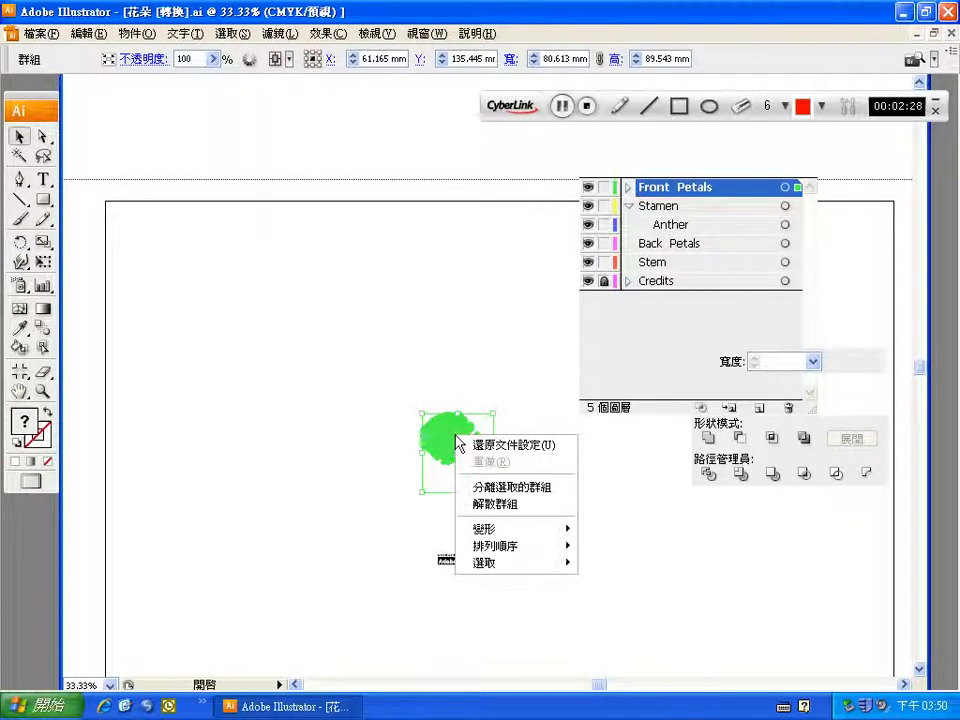
{"action": "mouse_move", "coordinate": [490, 518]}
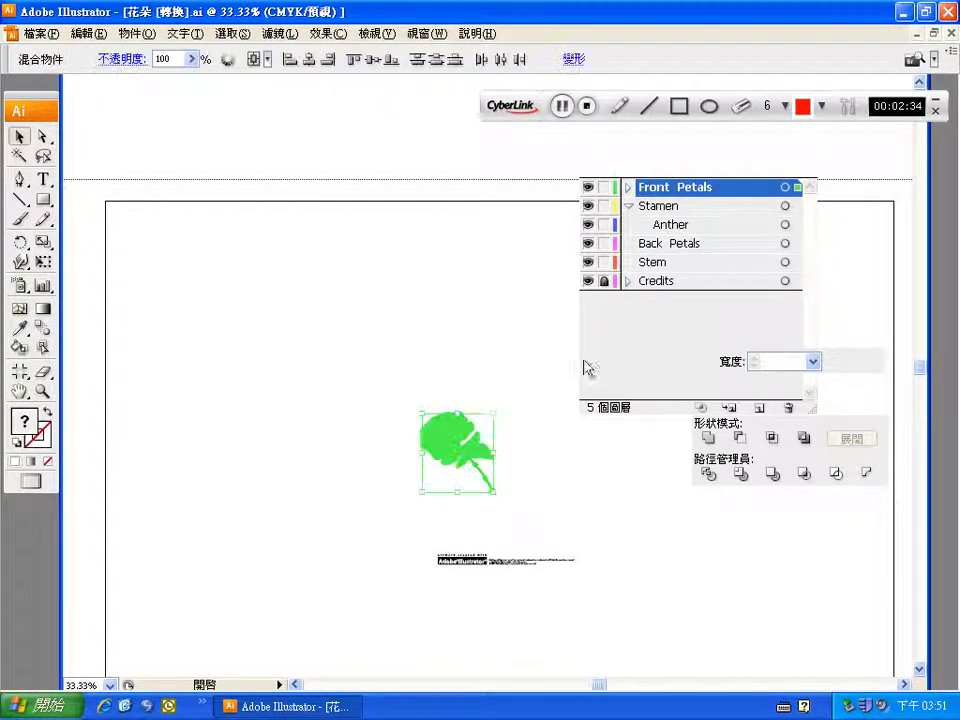
{"action": "left_click", "coordinate": [588, 244]}
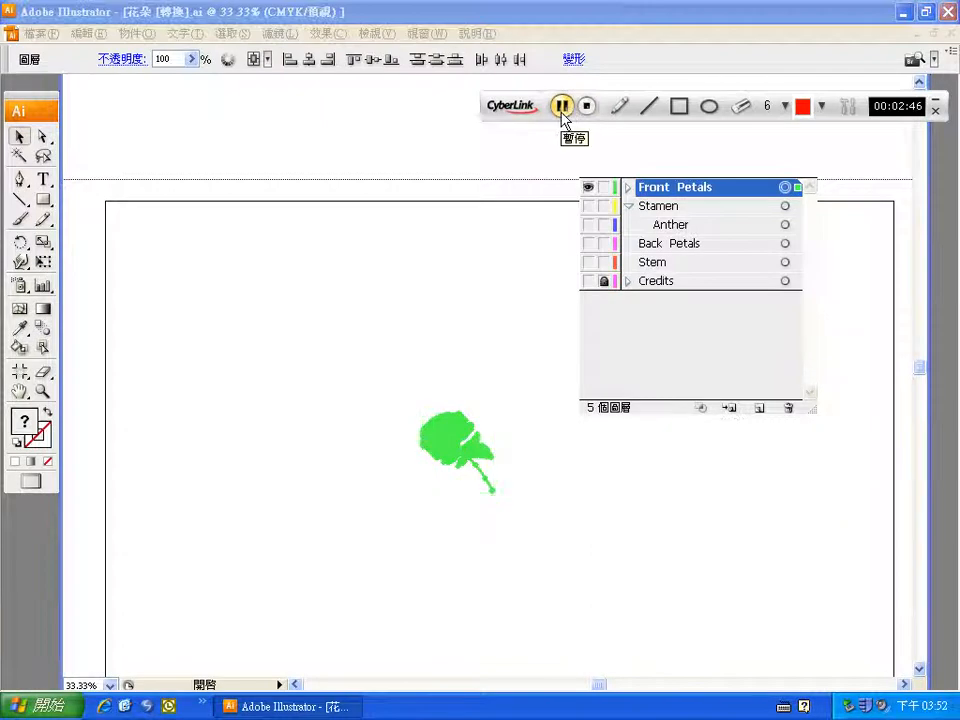
Step: Show the Align panel from the Window menu and reopen the panel list
{"action": "left_click", "coordinate": [420, 32]}
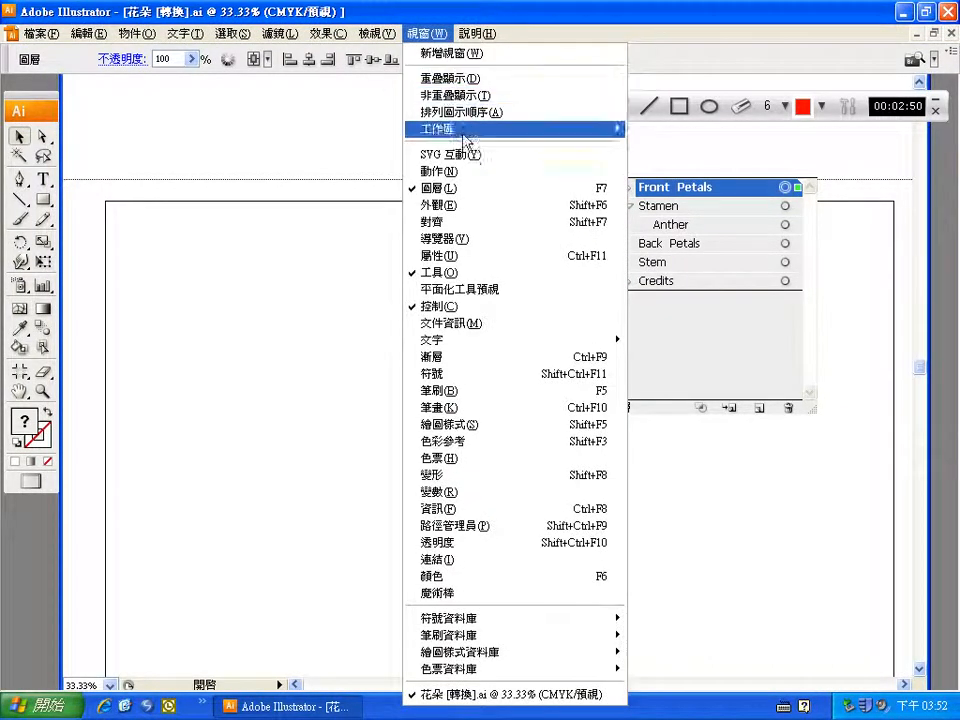
{"action": "mouse_move", "coordinate": [460, 288]}
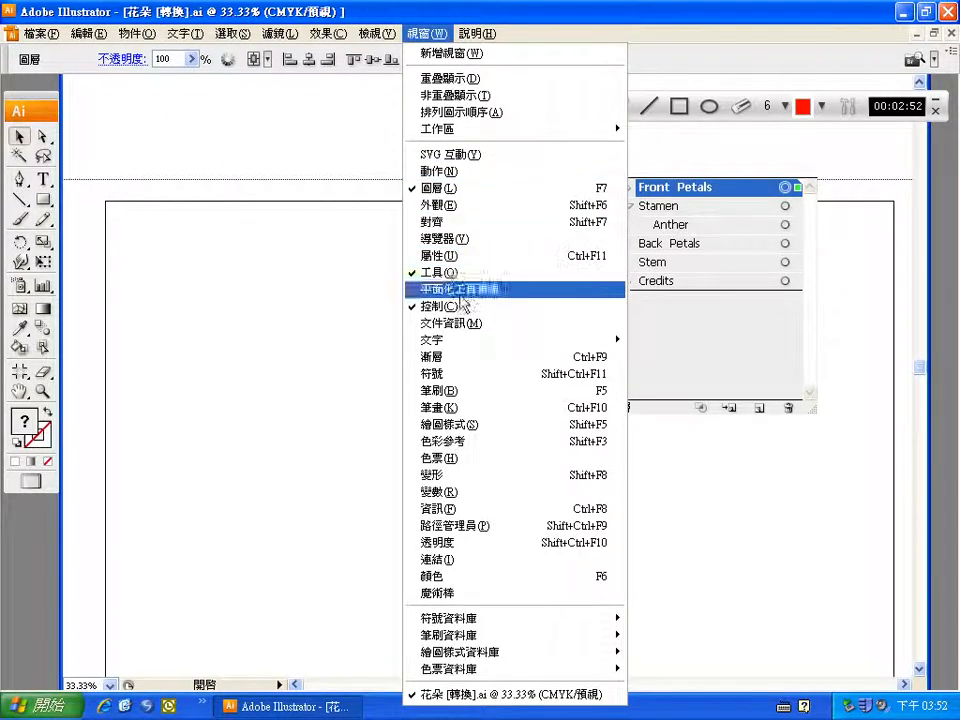
{"action": "mouse_move", "coordinate": [438, 204]}
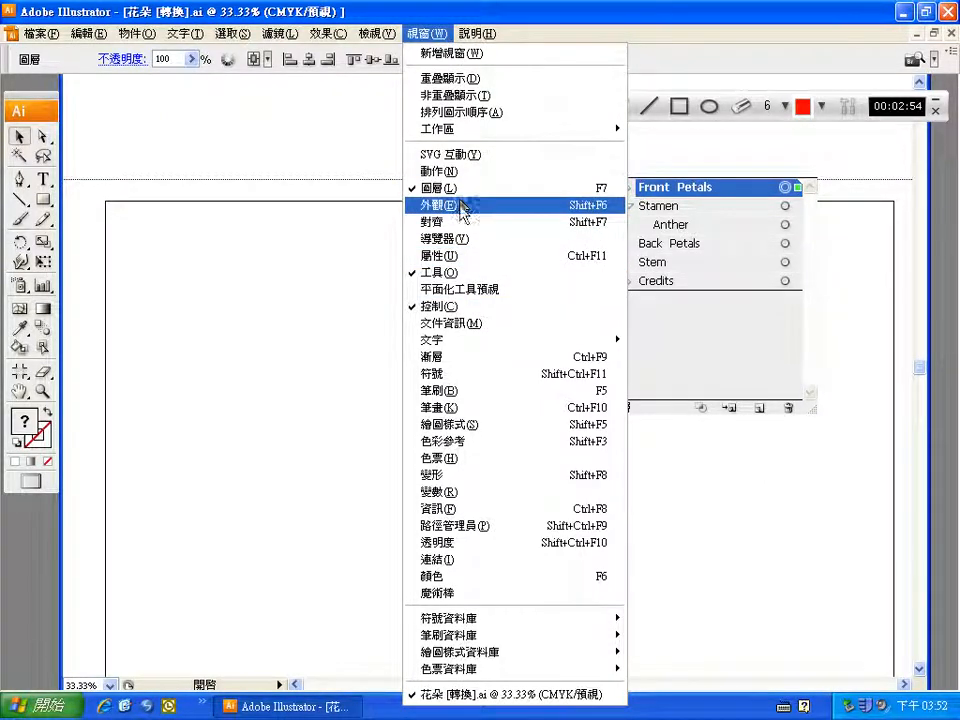
{"action": "mouse_move", "coordinate": [468, 220]}
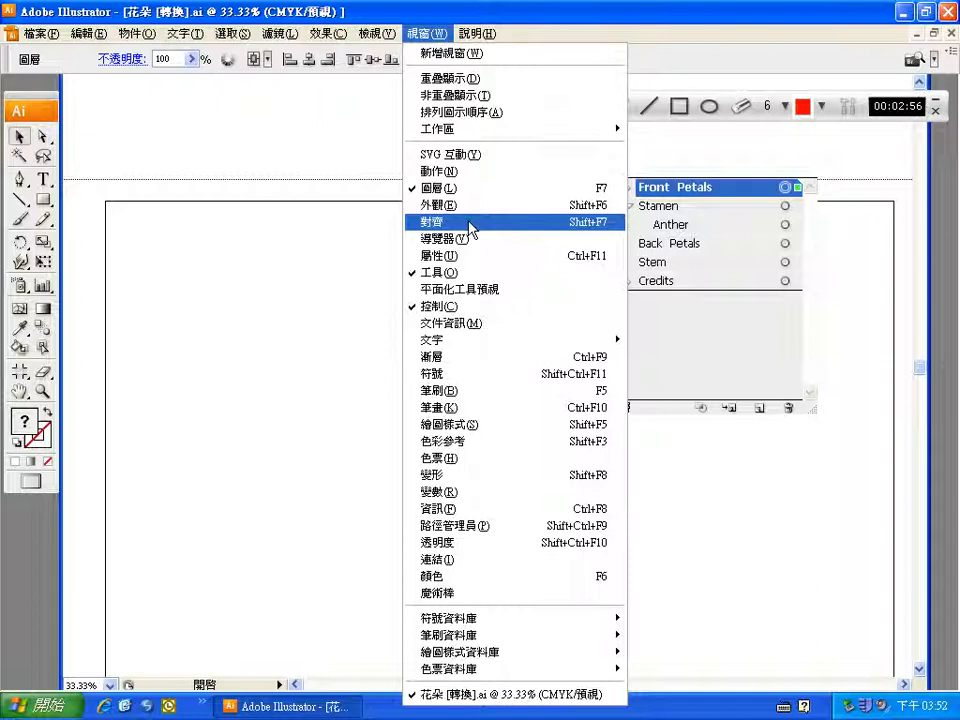
{"action": "left_click", "coordinate": [432, 220]}
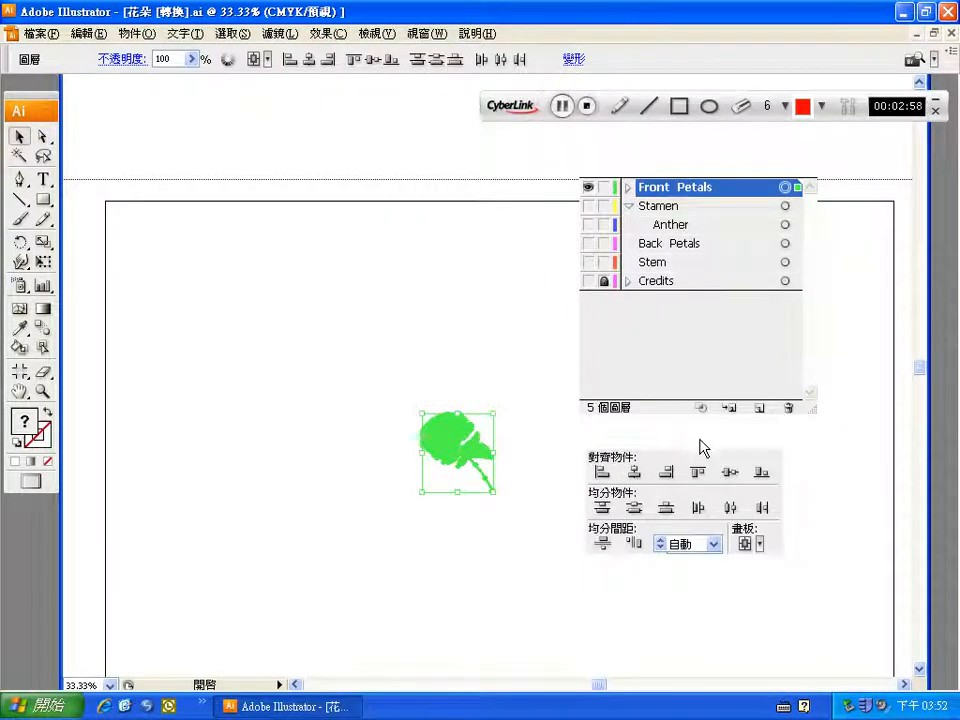
{"action": "left_click", "coordinate": [424, 32]}
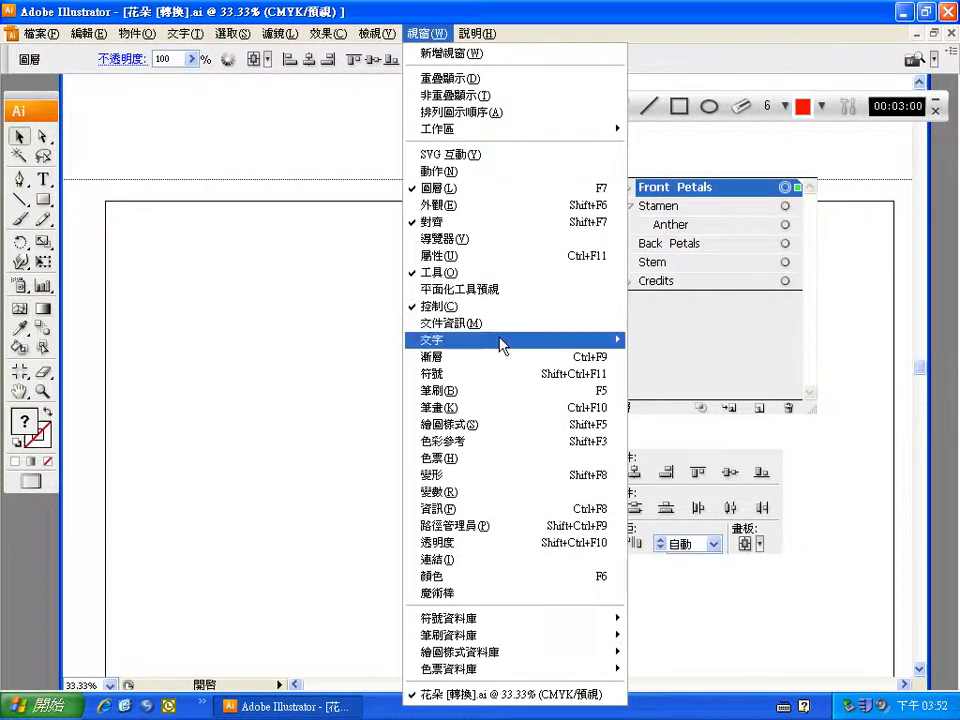
{"action": "mouse_move", "coordinate": [480, 390]}
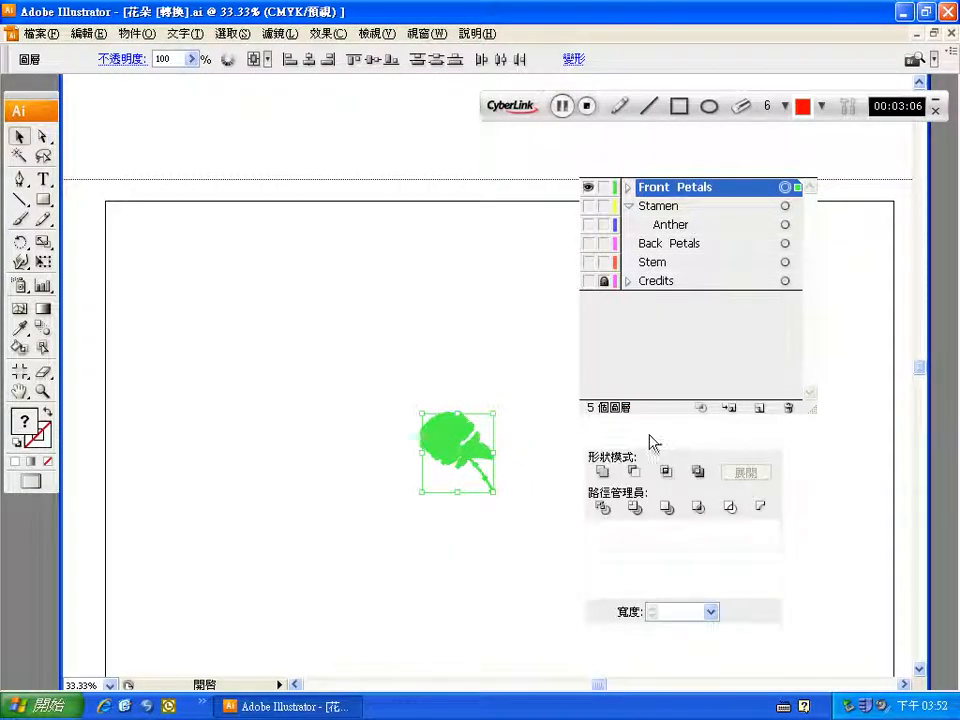
{"action": "mouse_move", "coordinate": [788, 436]}
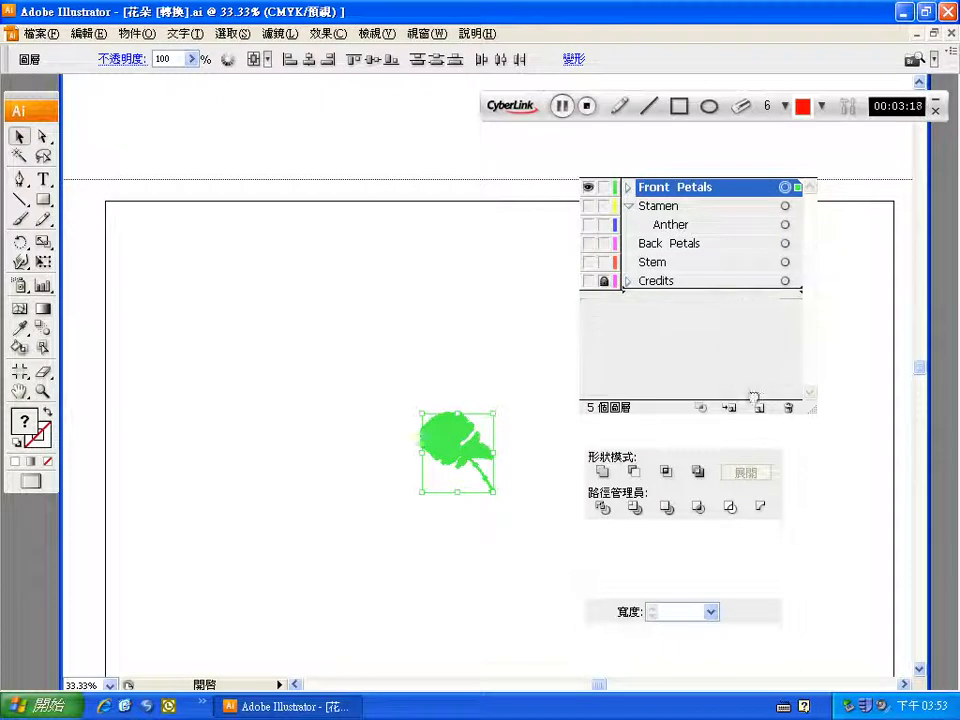
Step: Duplicate the Front Petals layer and select the copy's artwork
{"action": "left_click", "coordinate": [760, 408]}
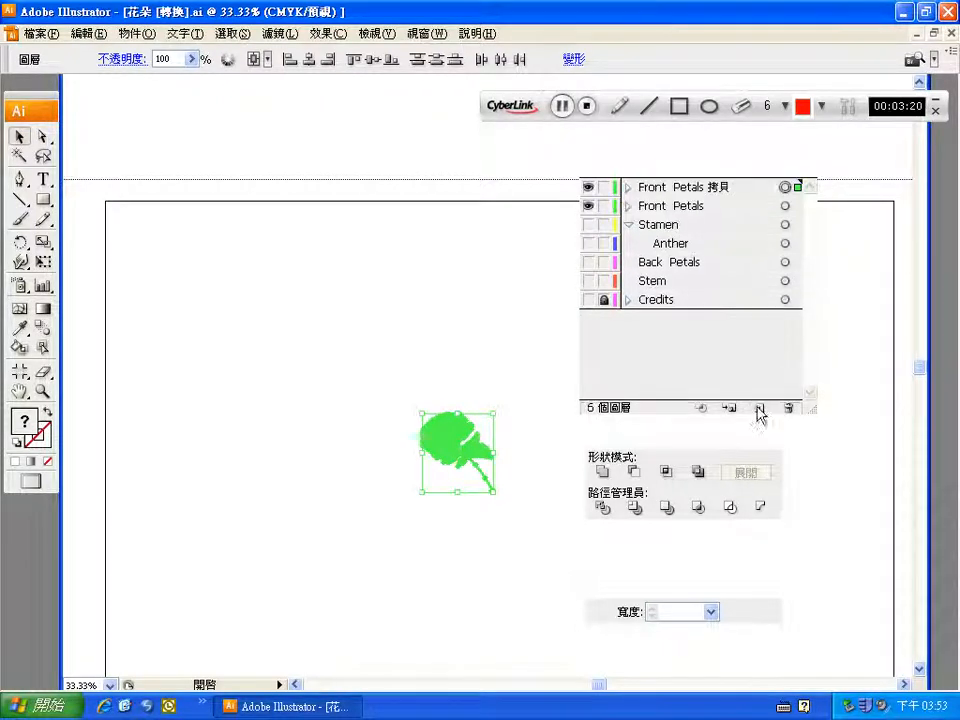
{"action": "left_click", "coordinate": [688, 188]}
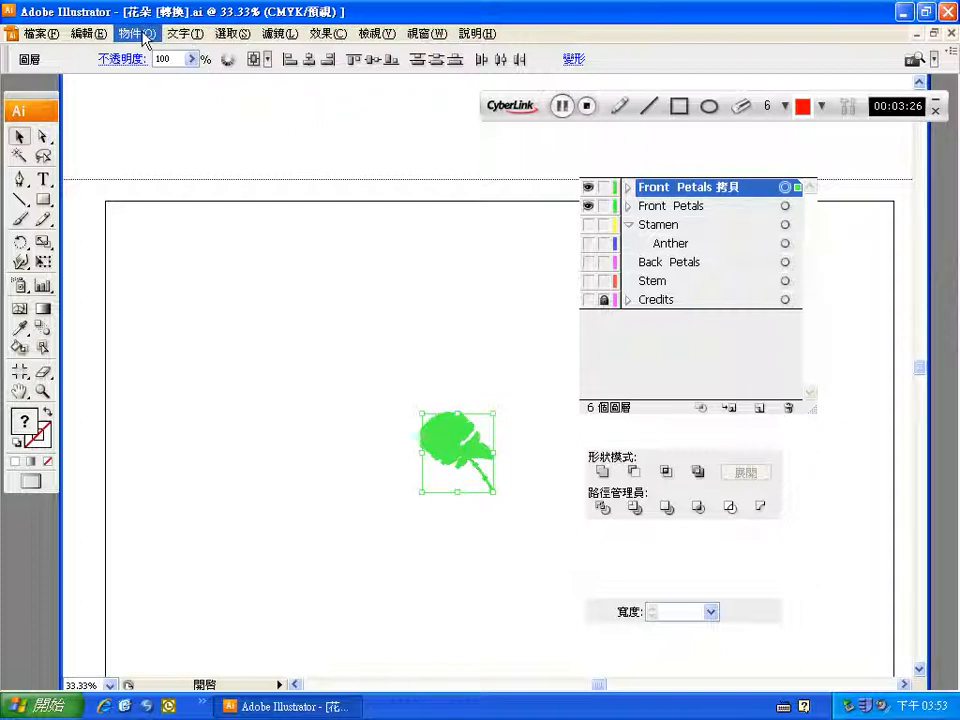
Step: Apply Object > Path > Offset Path to the copied flower artwork
{"action": "left_click", "coordinate": [132, 32]}
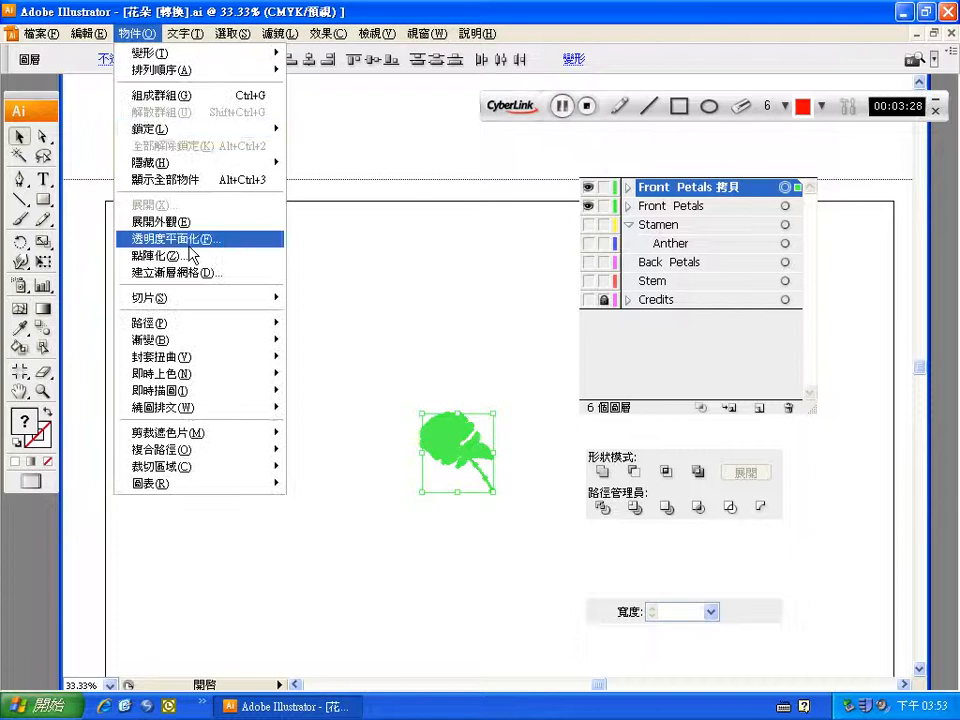
{"action": "mouse_move", "coordinate": [148, 322]}
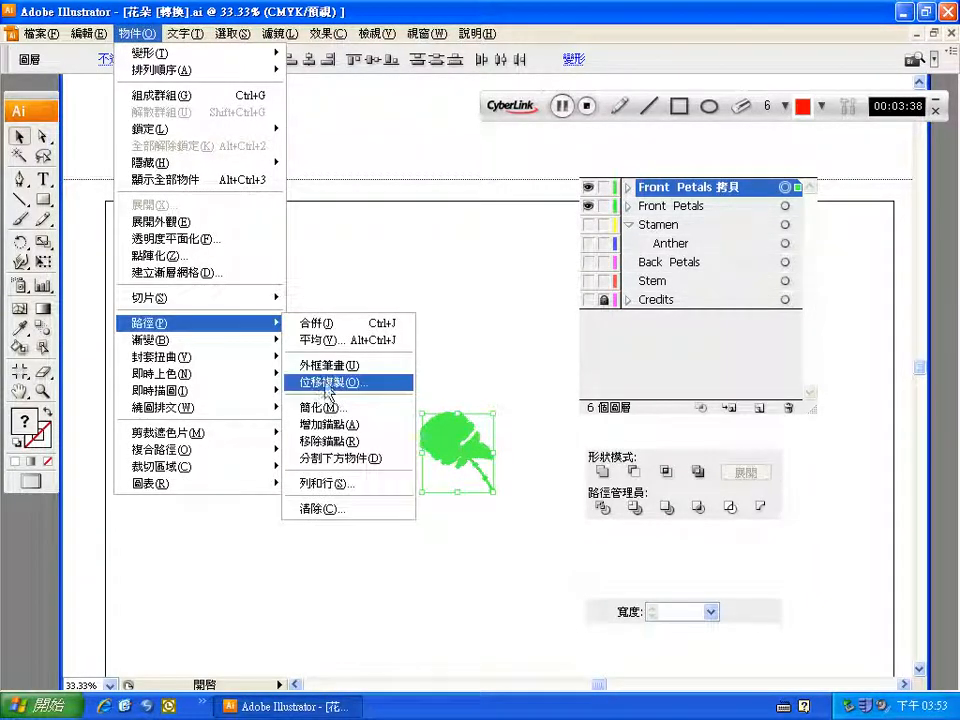
{"action": "left_click", "coordinate": [328, 382]}
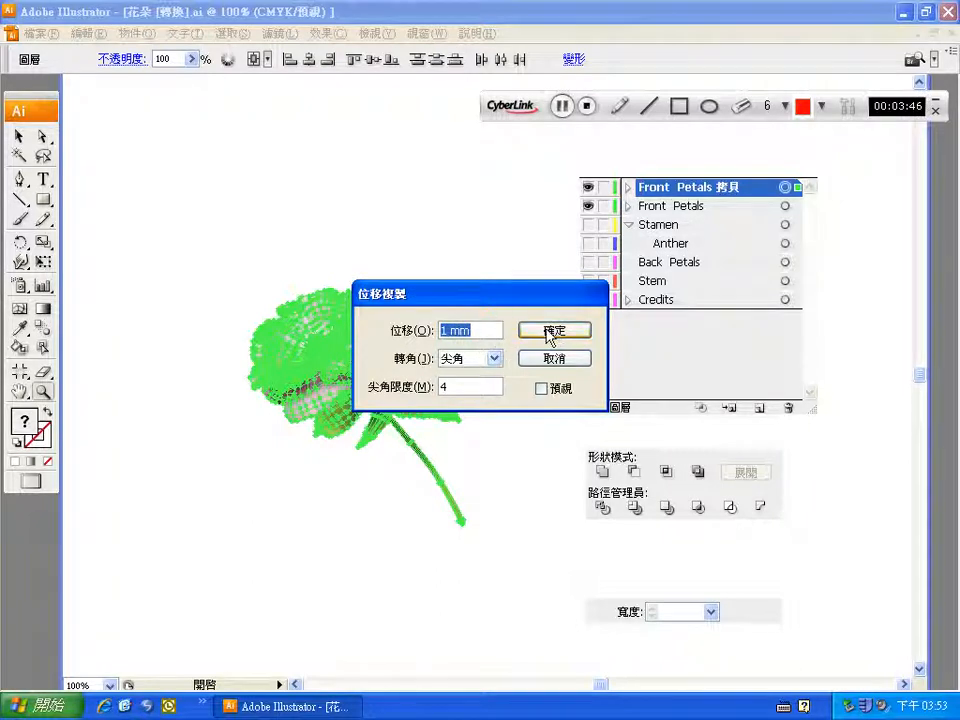
{"action": "left_click", "coordinate": [552, 330]}
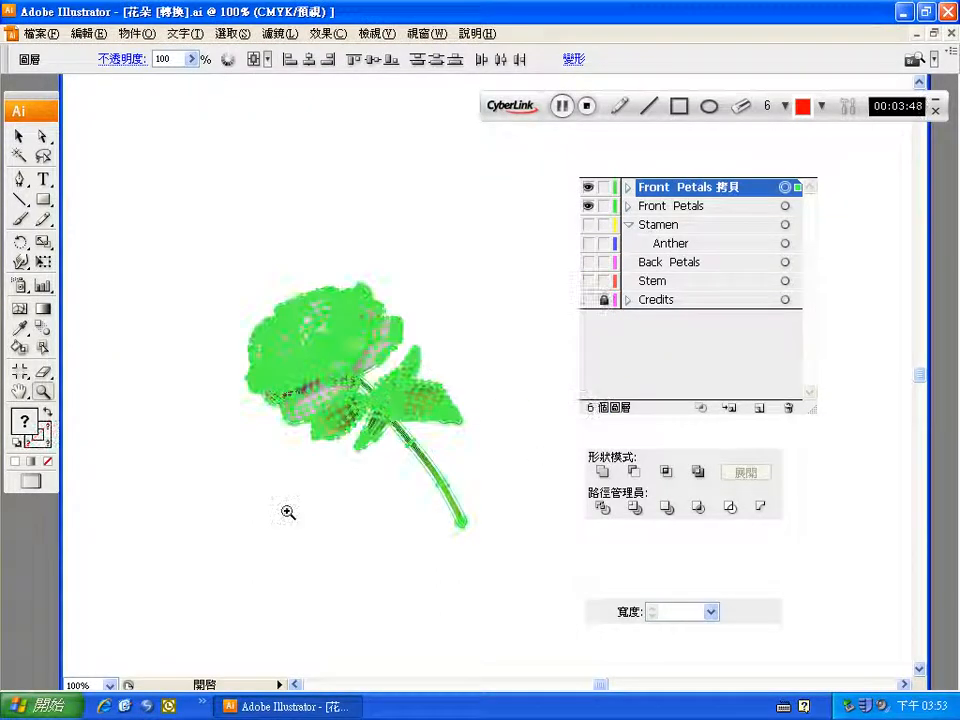
{"action": "left_click", "coordinate": [330, 390]}
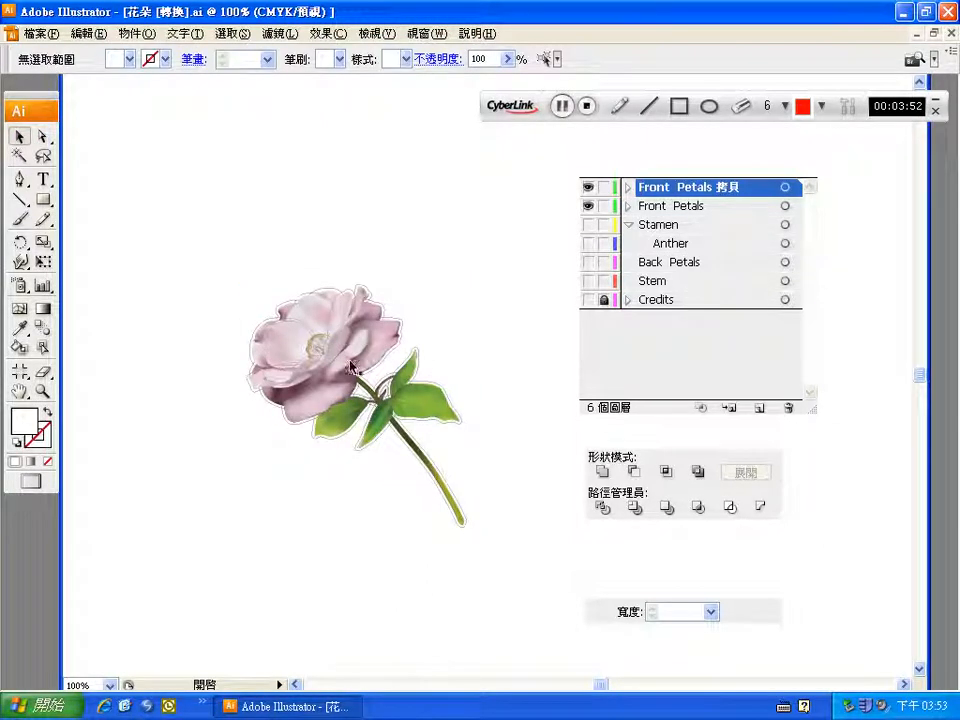
{"action": "left_click", "coordinate": [344, 356]}
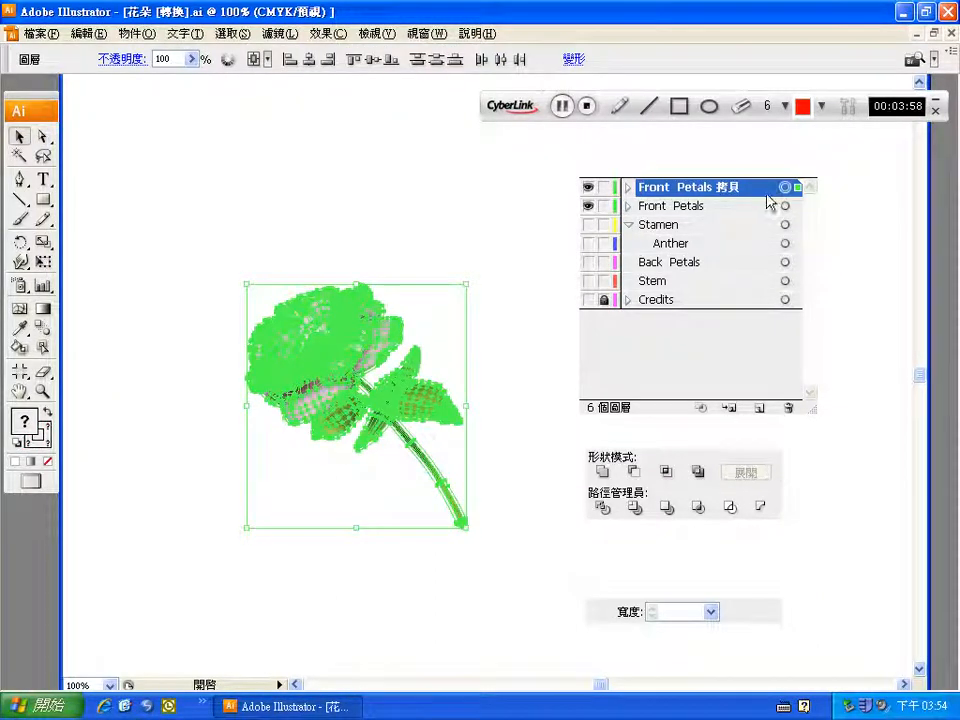
{"action": "mouse_move", "coordinate": [716, 444]}
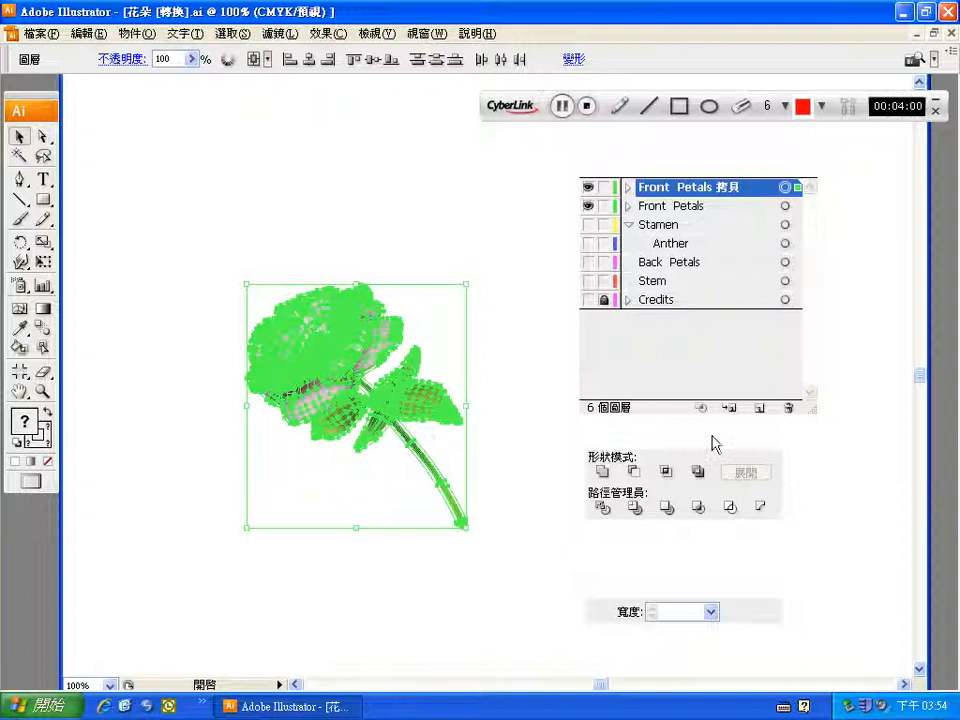
{"action": "left_click", "coordinate": [562, 106]}
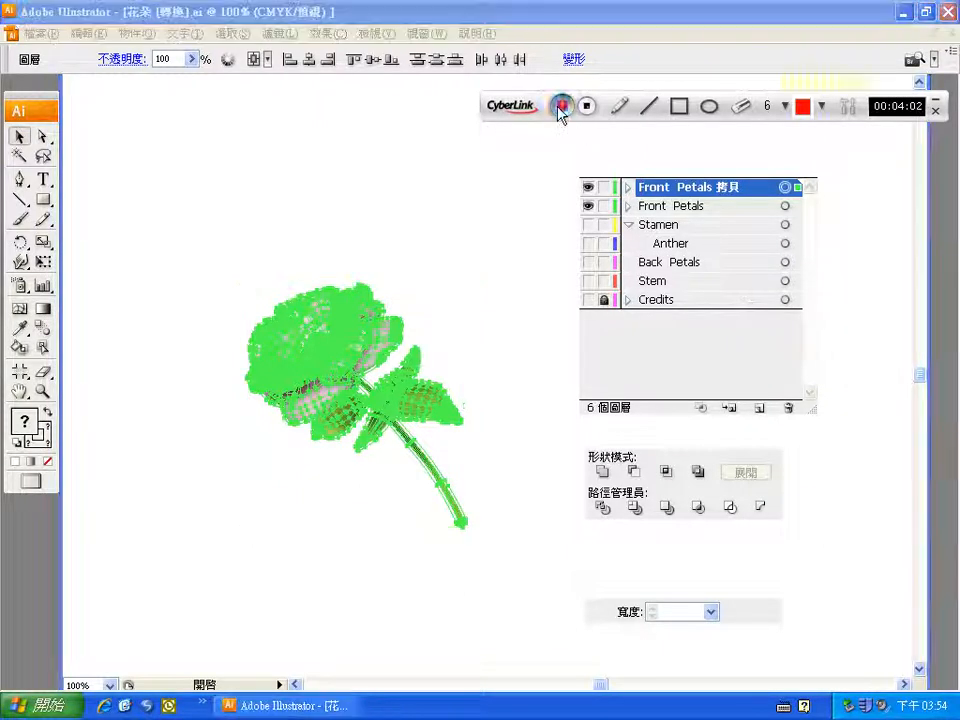
{"action": "left_click", "coordinate": [562, 106]}
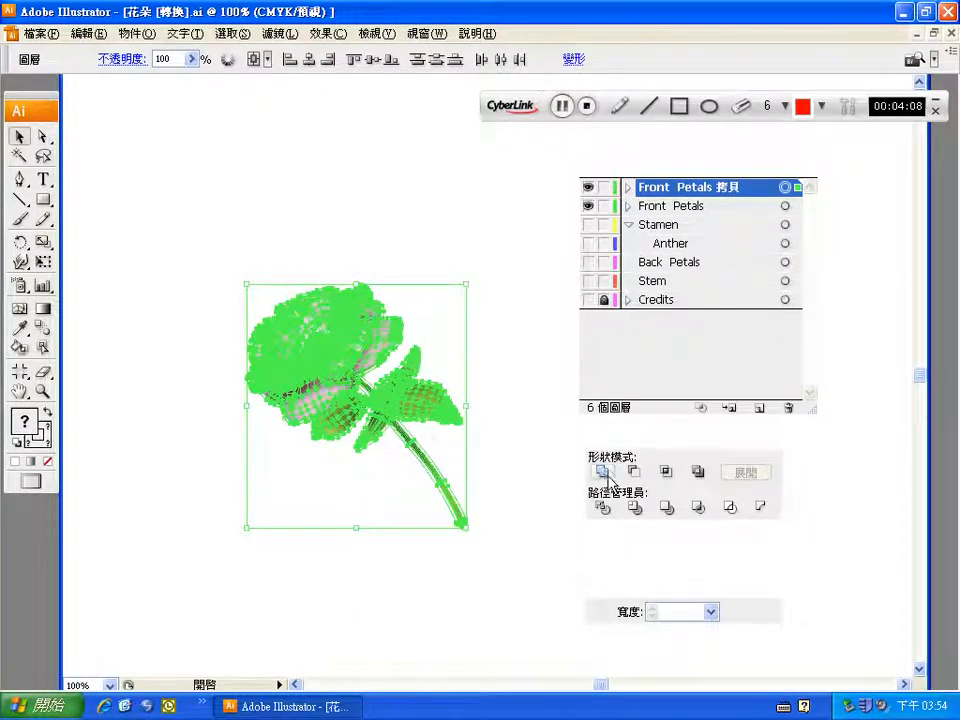
{"action": "mouse_move", "coordinate": [700, 448]}
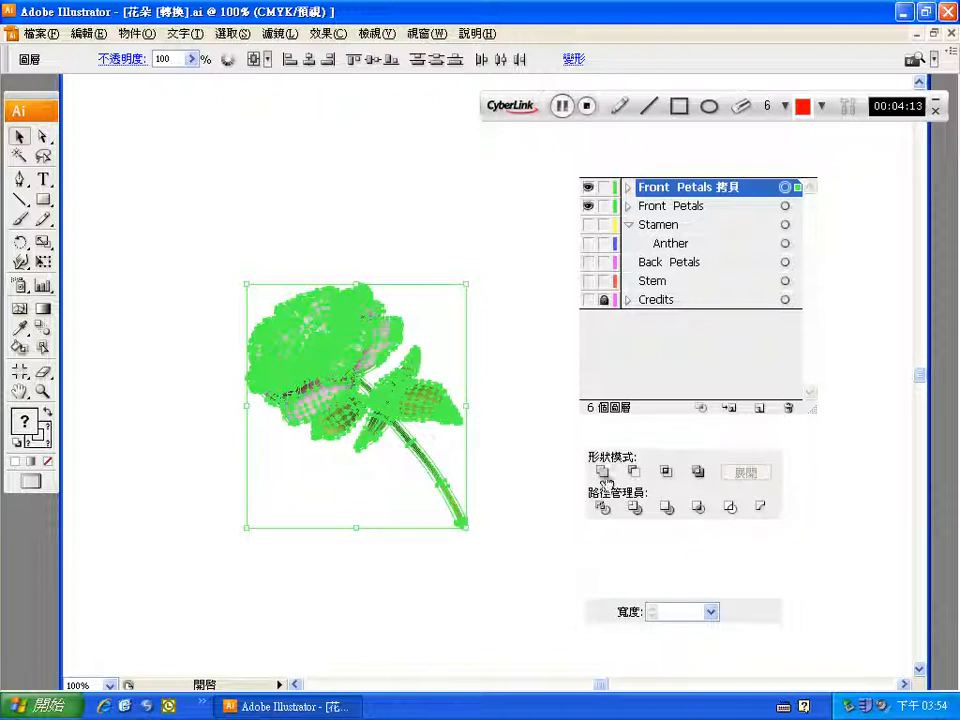
{"action": "mouse_move", "coordinate": [782, 472]}
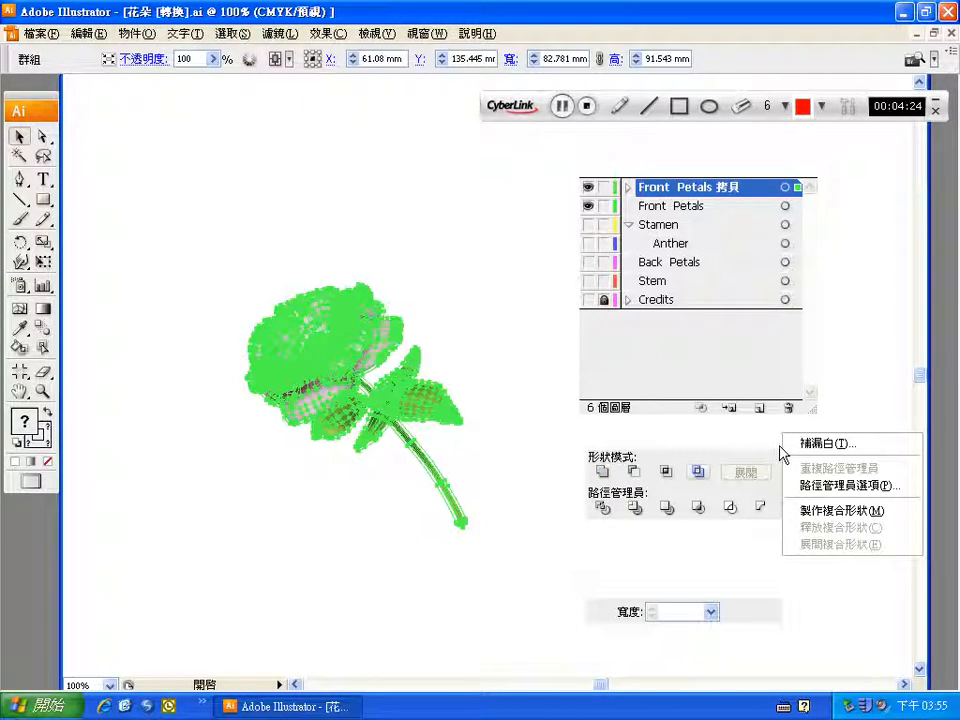
{"action": "mouse_move", "coordinate": [840, 512]}
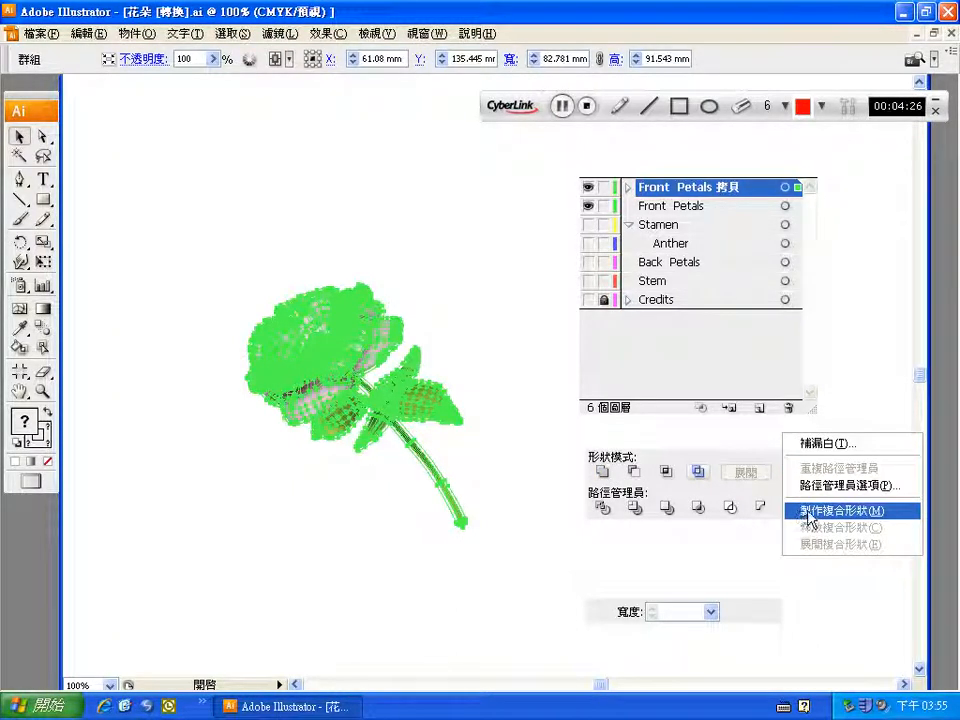
Step: Make the petal pieces a compound shape, expand it, and select the merged outline
{"action": "left_click", "coordinate": [842, 510]}
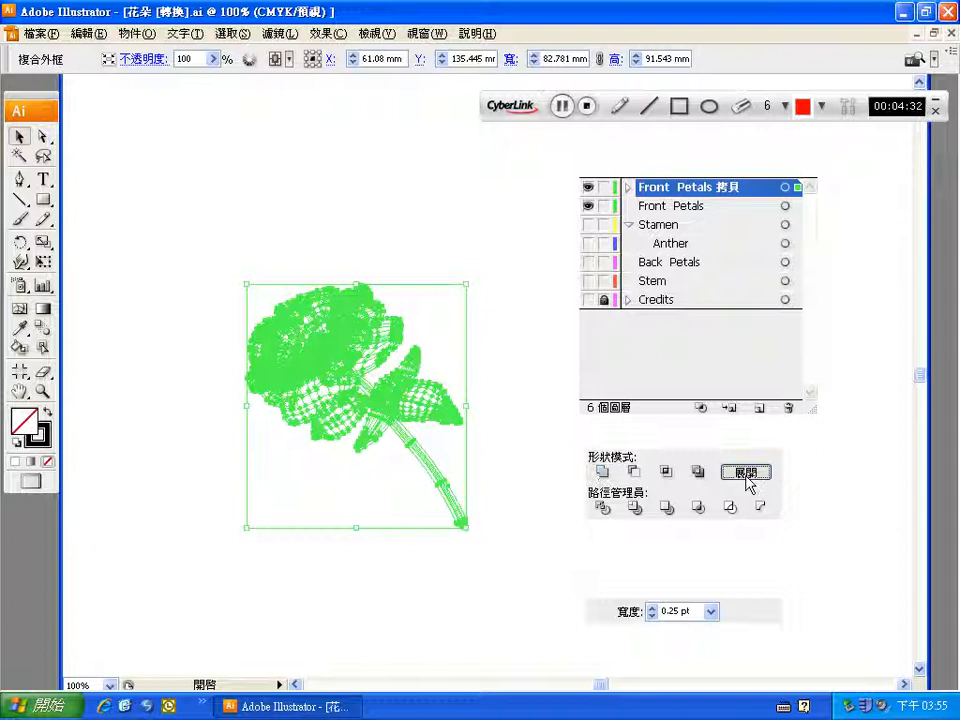
{"action": "left_click", "coordinate": [746, 472]}
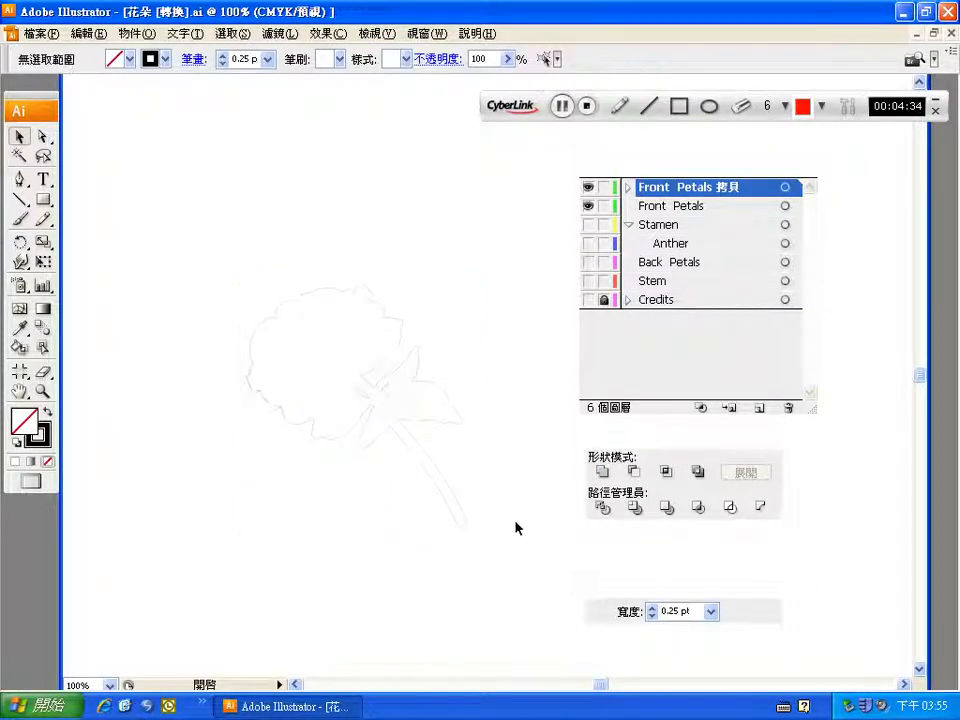
{"action": "left_click", "coordinate": [588, 206]}
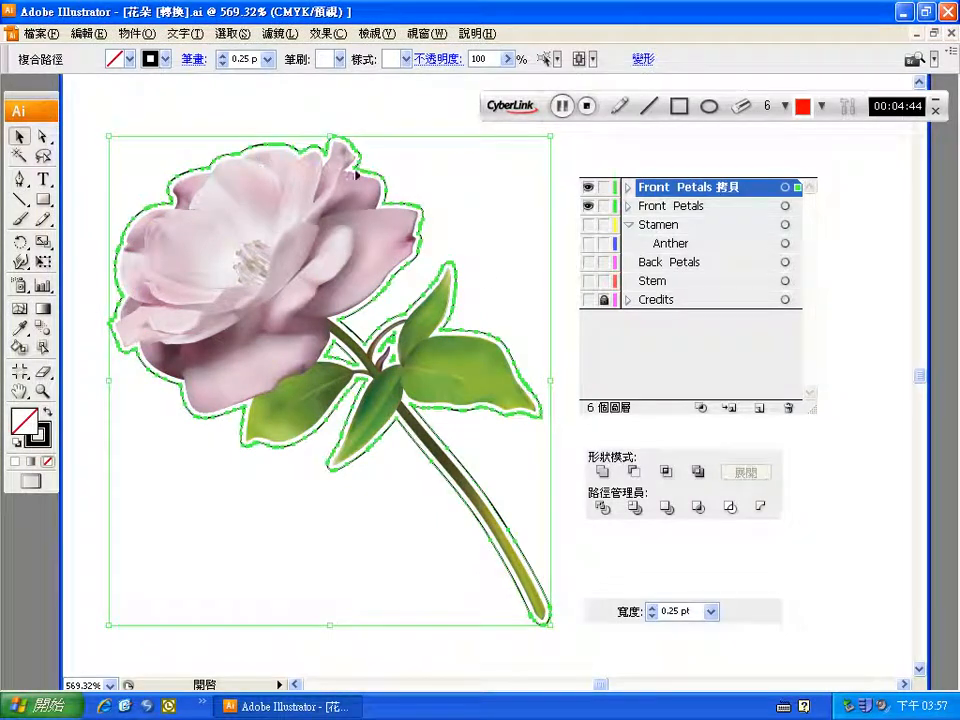
Step: In Outline view set the flower outline's stroke to 0.001 pt, then return to Preview
{"action": "left_click", "coordinate": [588, 206]}
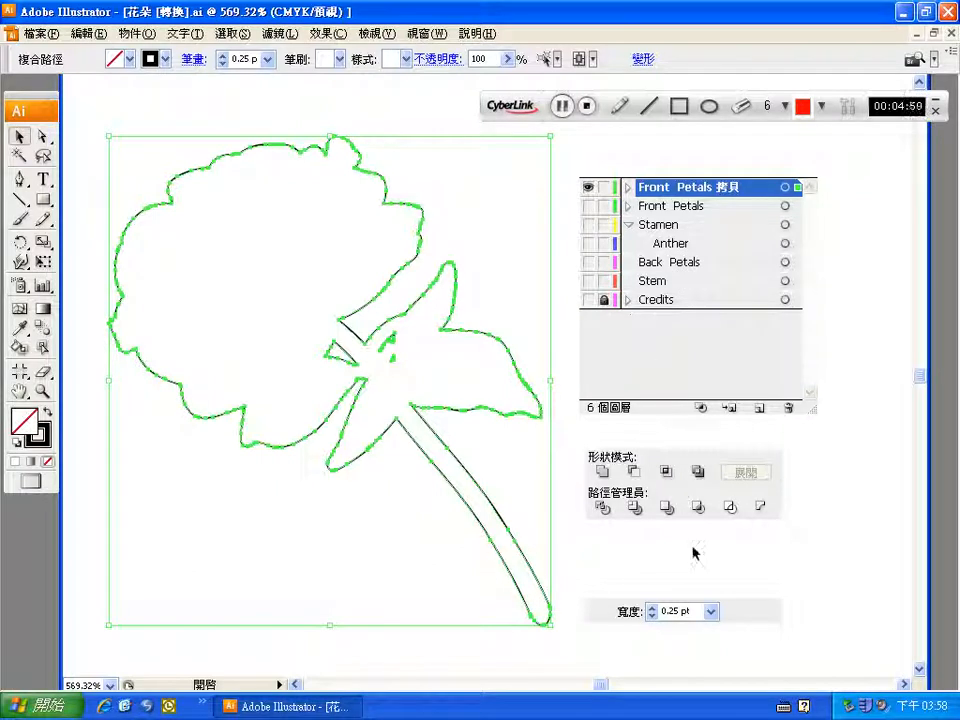
{"action": "triple_click", "coordinate": [676, 612]}
{"action": "type", "text": "0.001"}
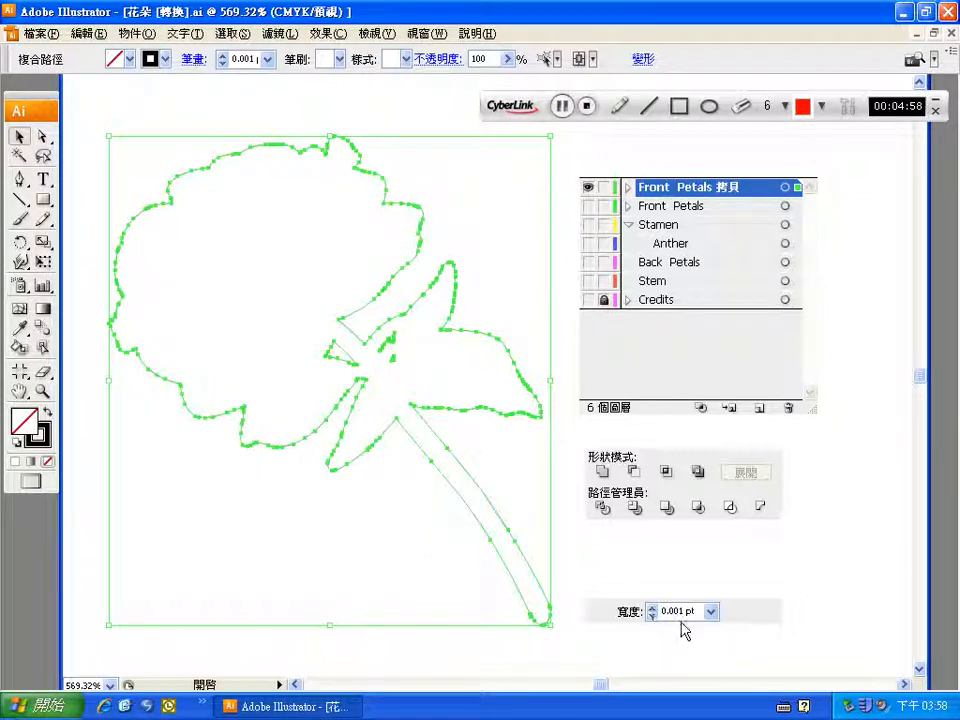
{"action": "triple_click", "coordinate": [676, 612]}
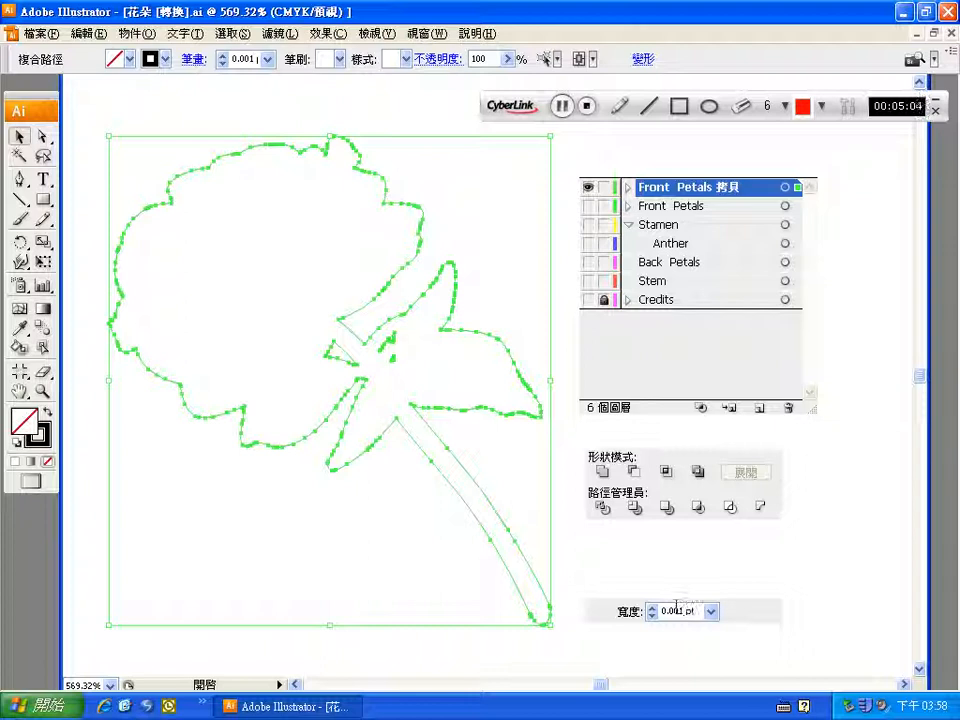
{"action": "left_click", "coordinate": [588, 204]}
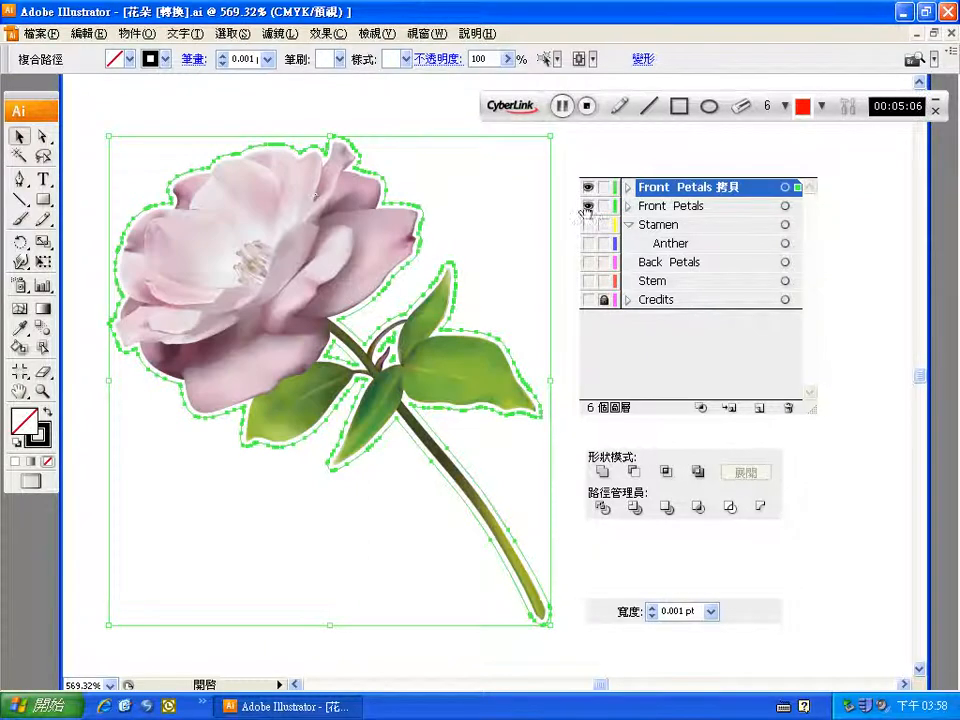
Step: At full-page view, move the flower and green outline to the lower-left, then check Document Color Mode
{"action": "left_click", "coordinate": [588, 206]}
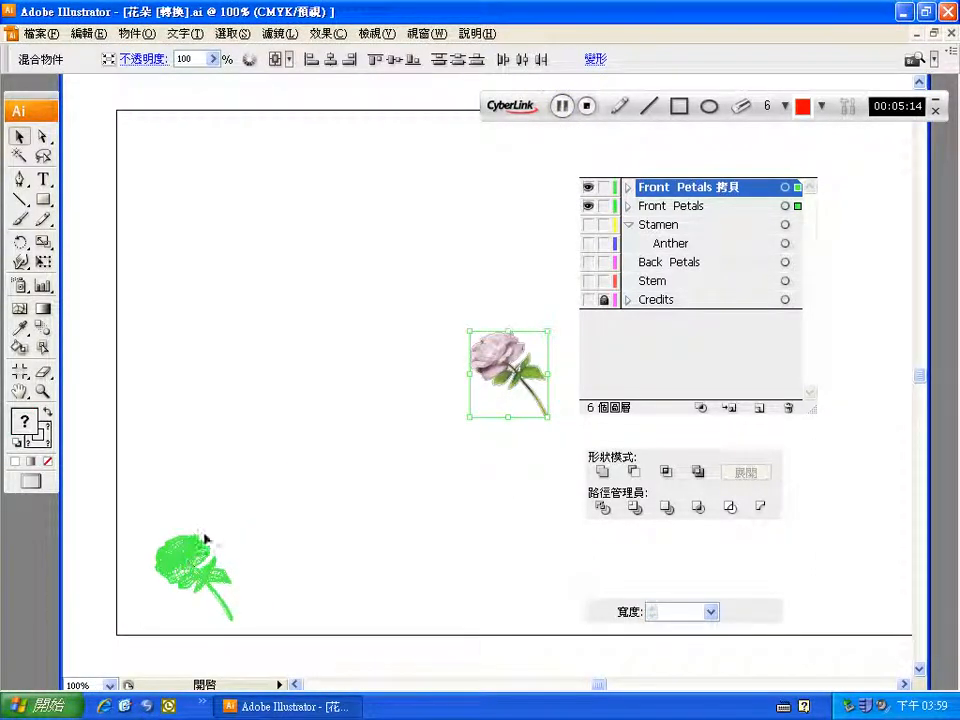
{"action": "left_click_drag", "start_coordinate": [200, 576], "coordinate": [250, 476]}
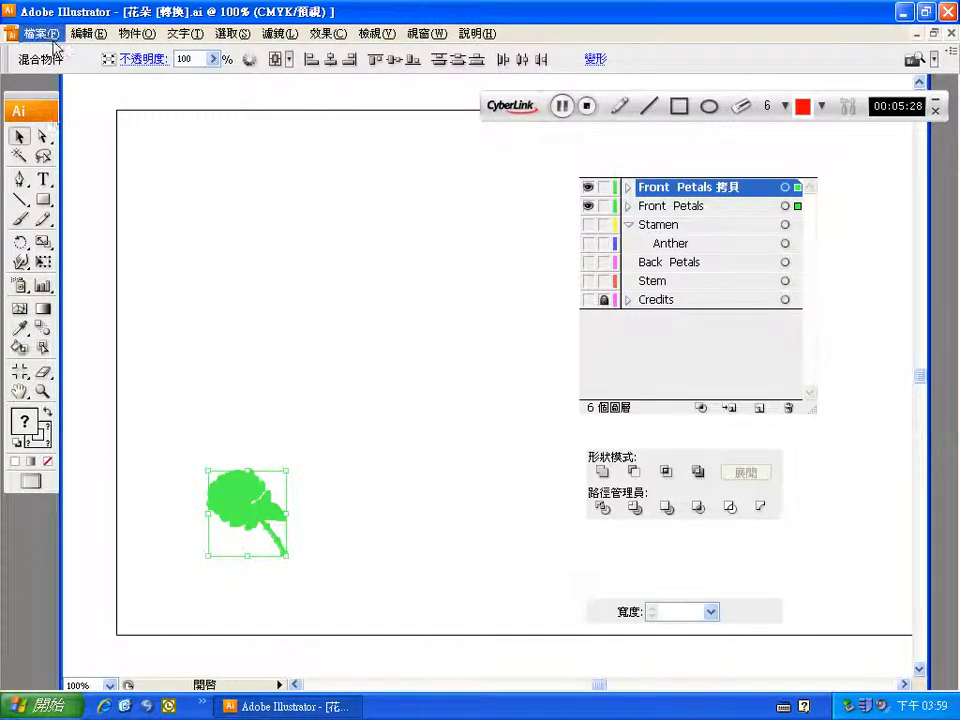
{"action": "left_click", "coordinate": [40, 32]}
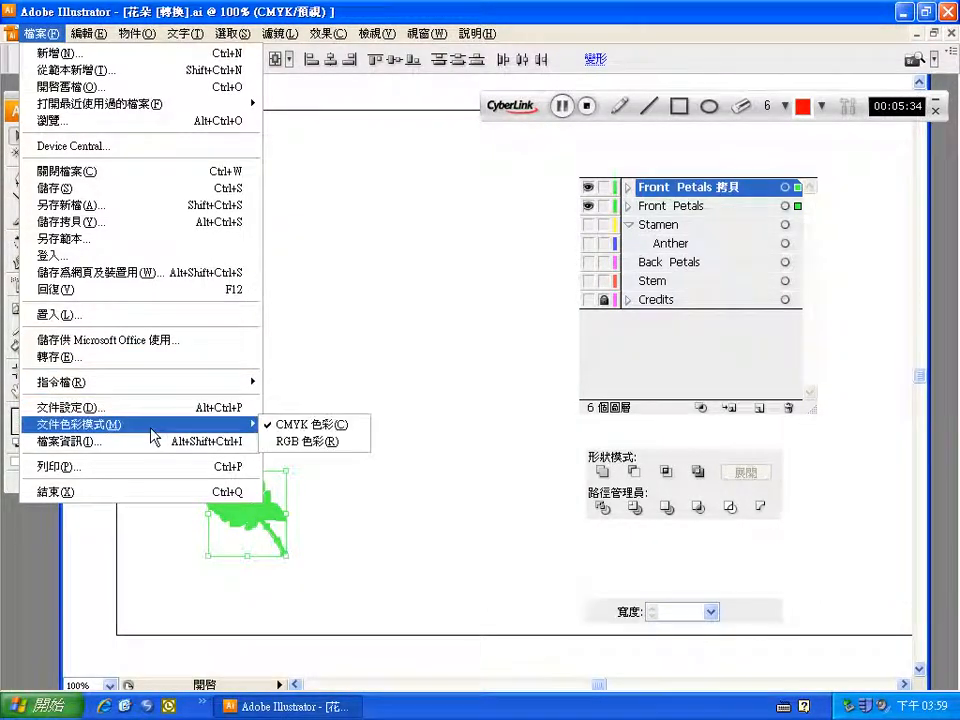
{"action": "mouse_move", "coordinate": [304, 442]}
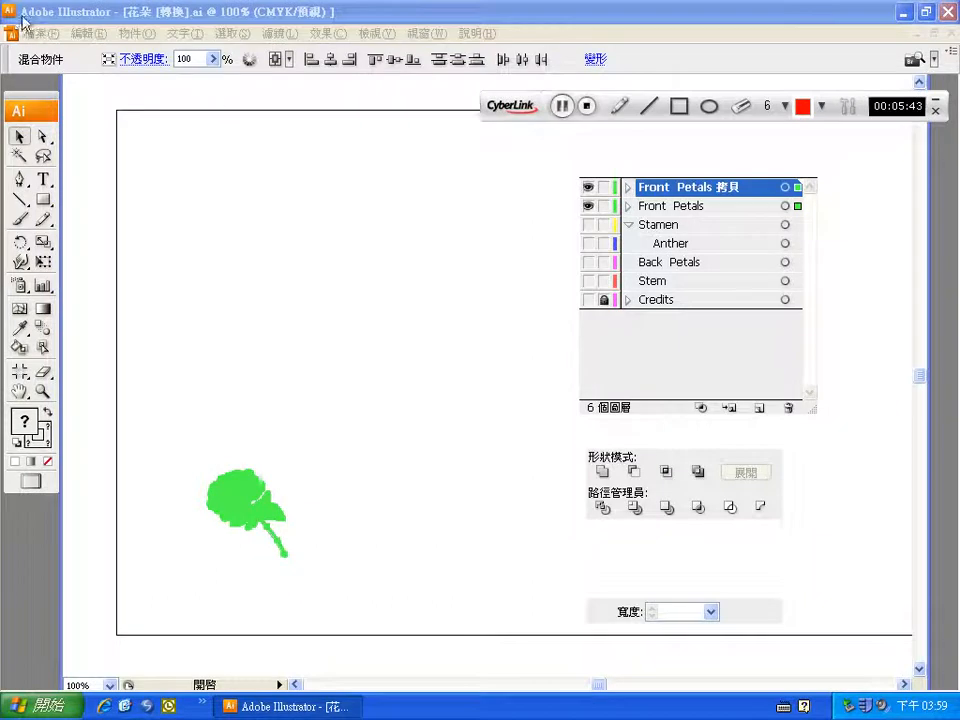
Step: Run File > Scripts > _AASII_Reg_Mark_Setting to show its settings dialog
{"action": "left_click", "coordinate": [38, 32]}
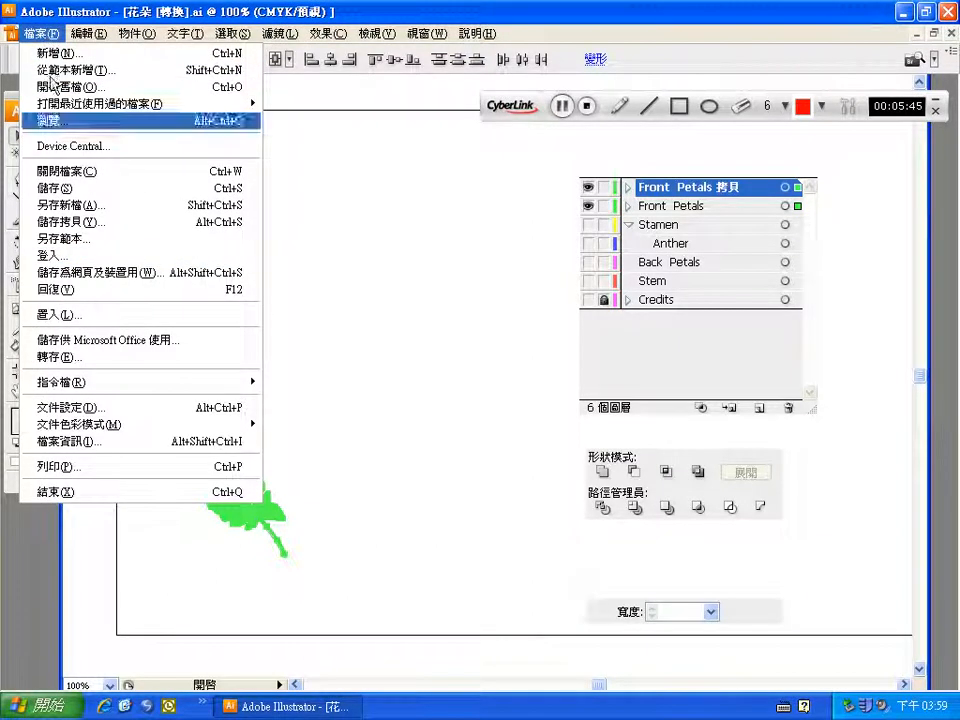
{"action": "mouse_move", "coordinate": [60, 382]}
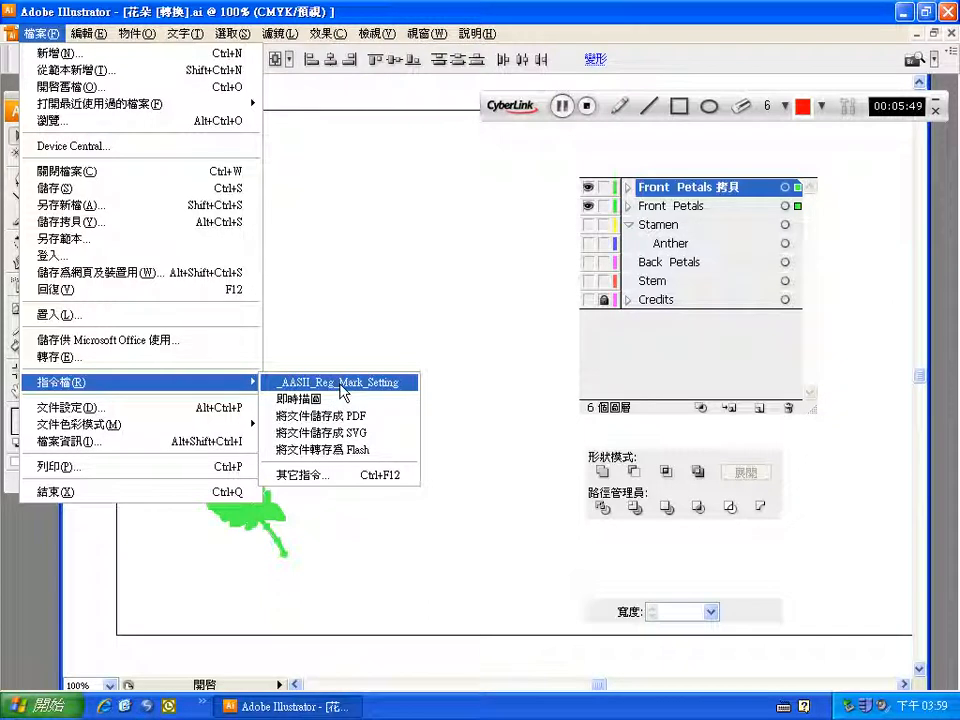
{"action": "left_click", "coordinate": [338, 382]}
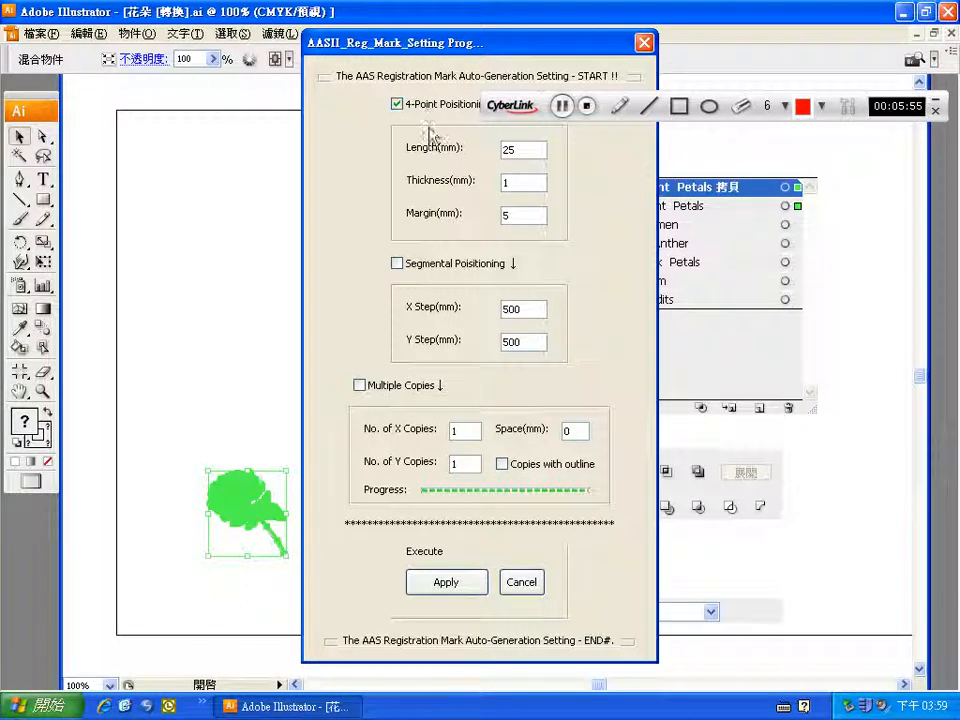
Step: Disable 4-Point Positioning, enable Copies with outline at 3×3, and apply to generate copies and marks
{"action": "left_click", "coordinate": [360, 384]}
{"action": "type", "text": "3"}
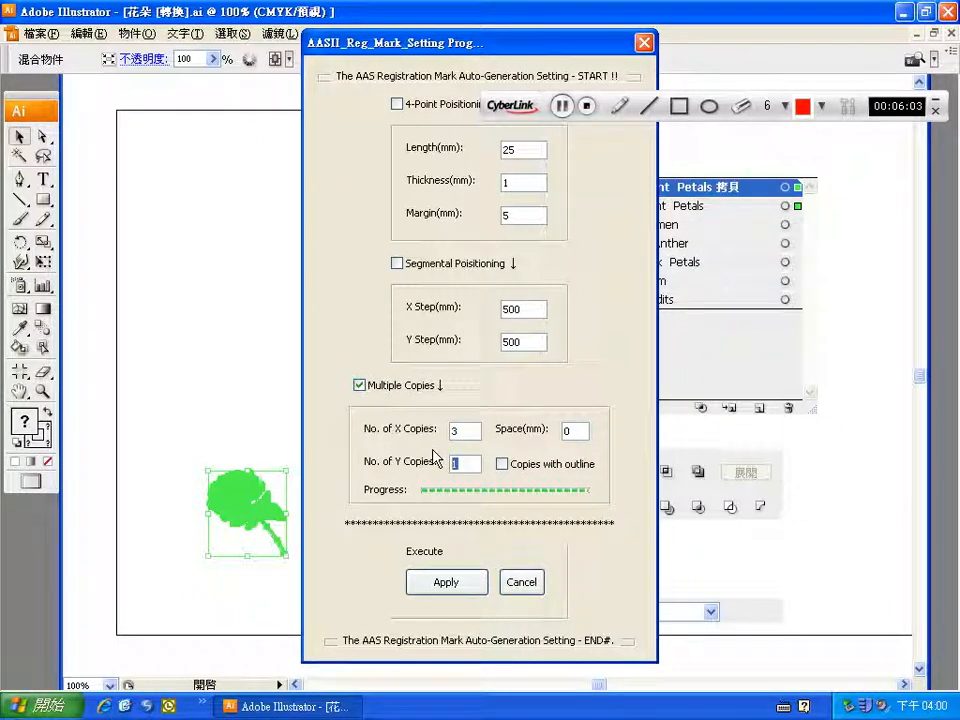
{"action": "left_click", "coordinate": [502, 464]}
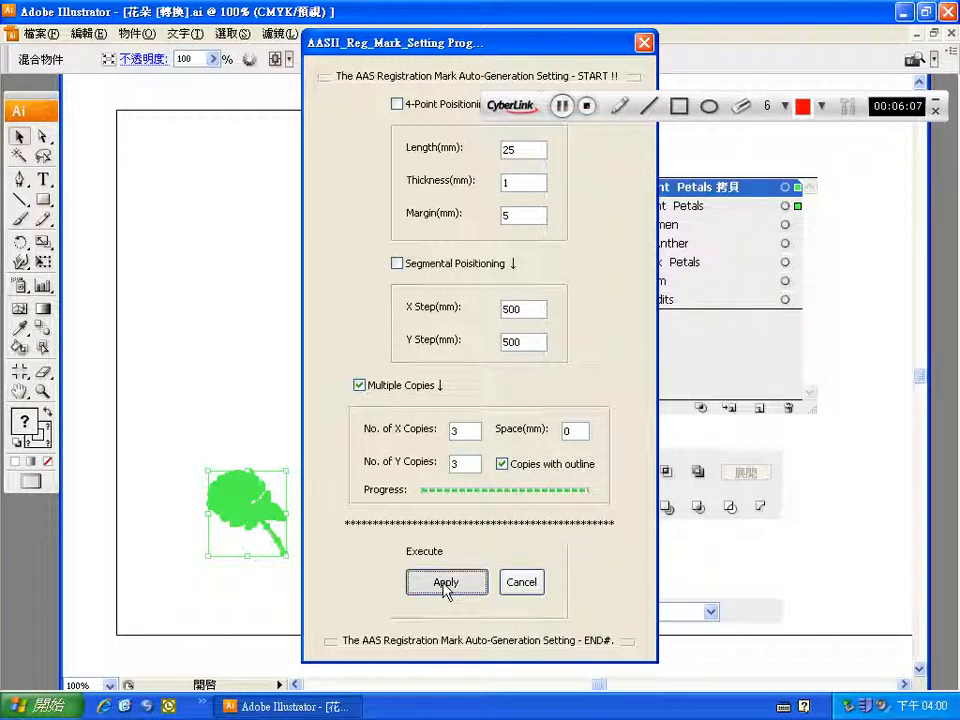
{"action": "left_click", "coordinate": [446, 582]}
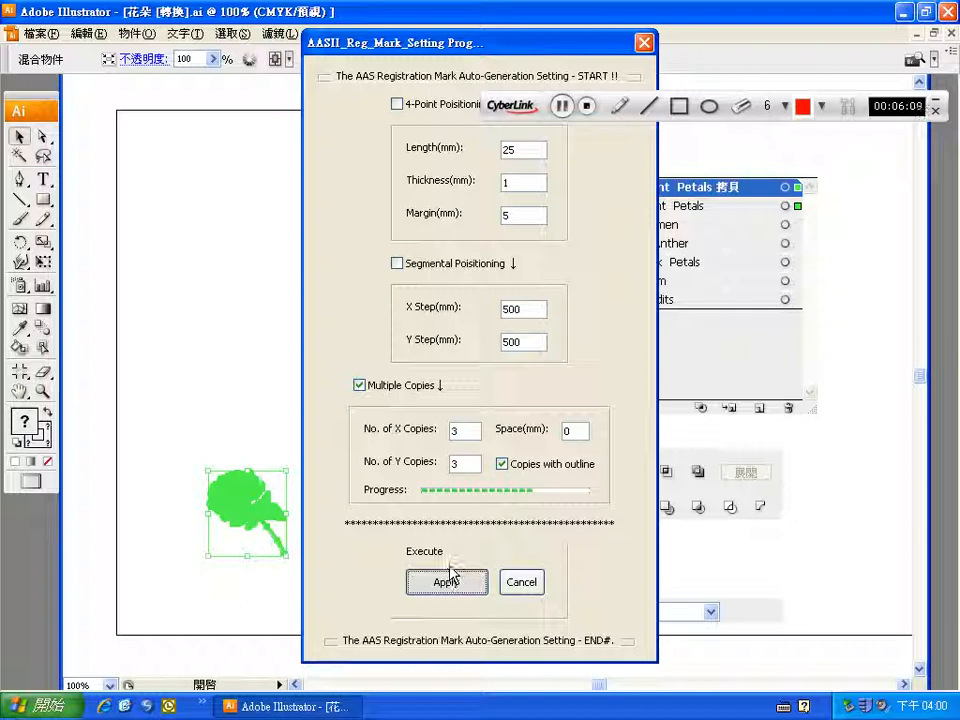
{"action": "left_click", "coordinate": [446, 582]}
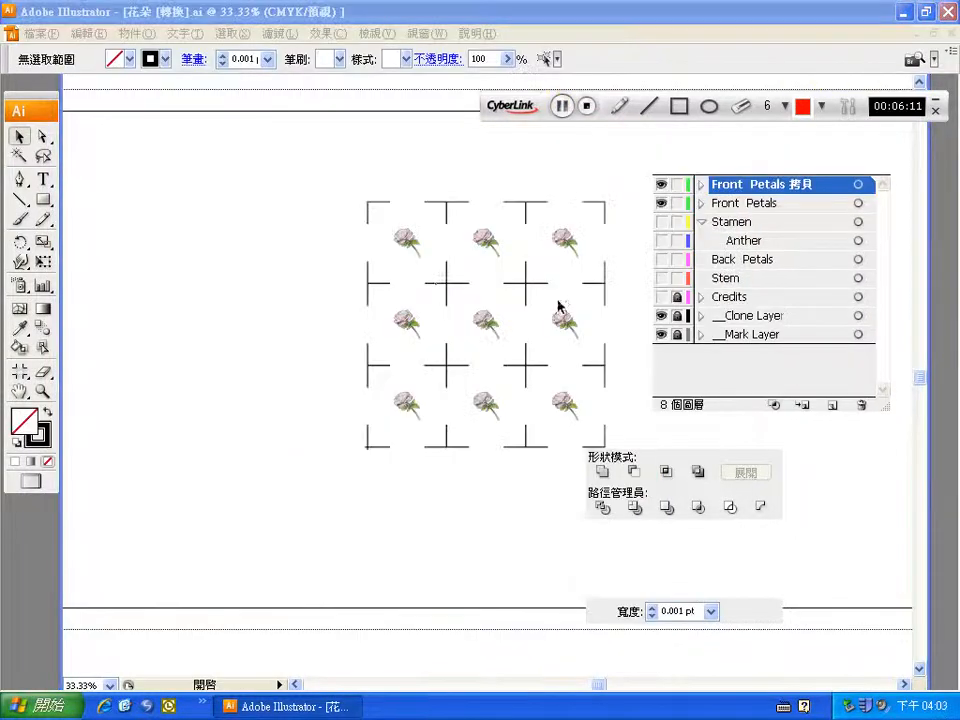
{"action": "mouse_move", "coordinate": [604, 320]}
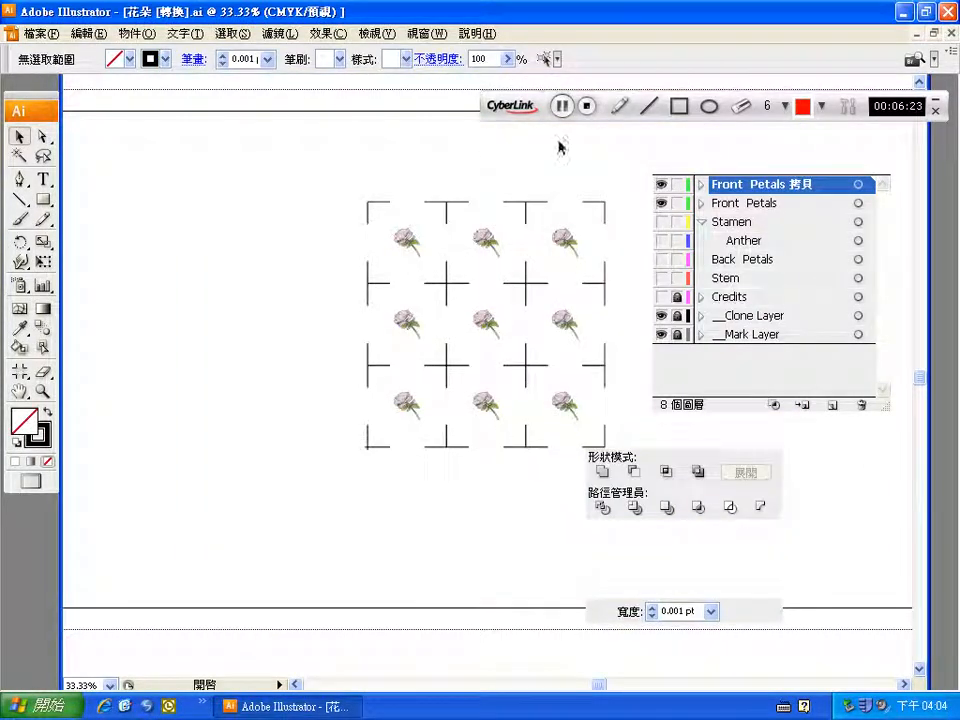
{"action": "mouse_move", "coordinate": [448, 184]}
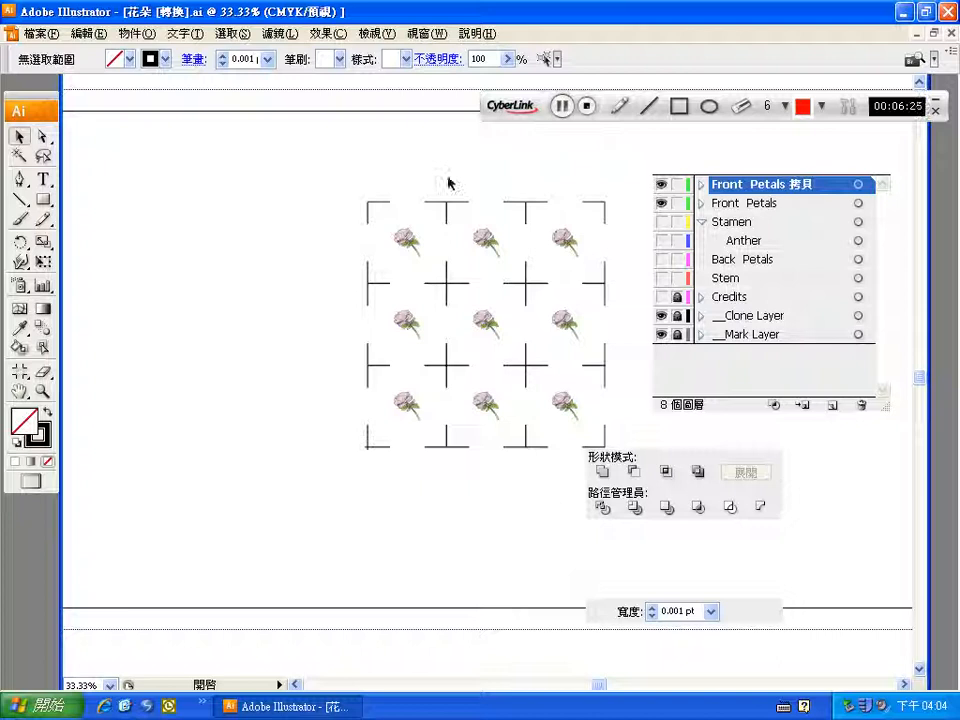
{"action": "mouse_move", "coordinate": [434, 254]}
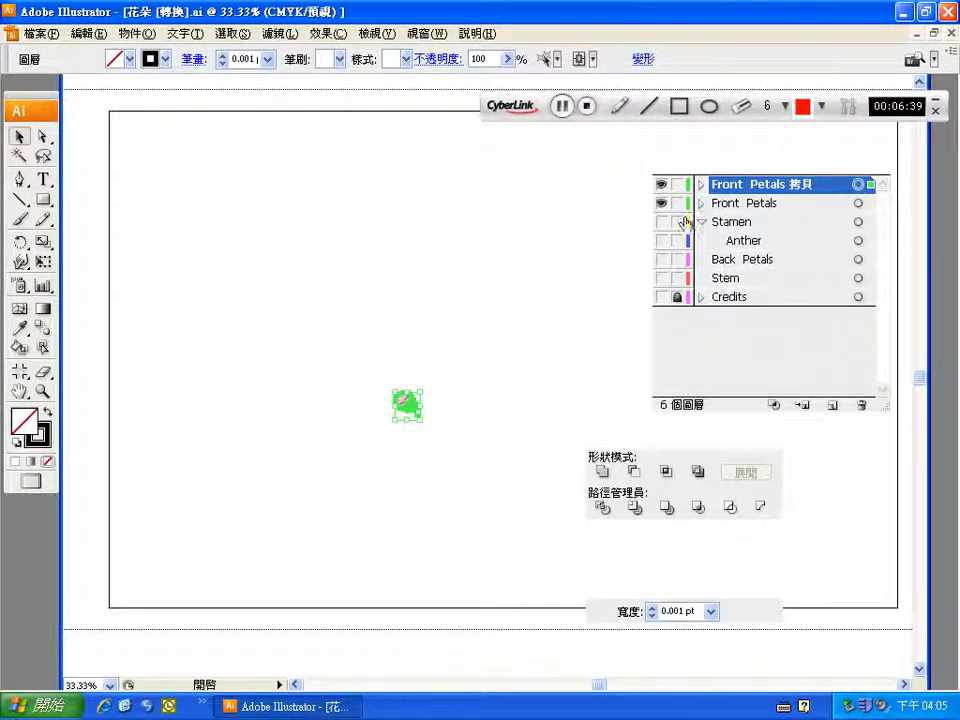
Step: Zoom in on the single flower outline shown as plain paths
{"action": "left_click", "coordinate": [660, 204]}
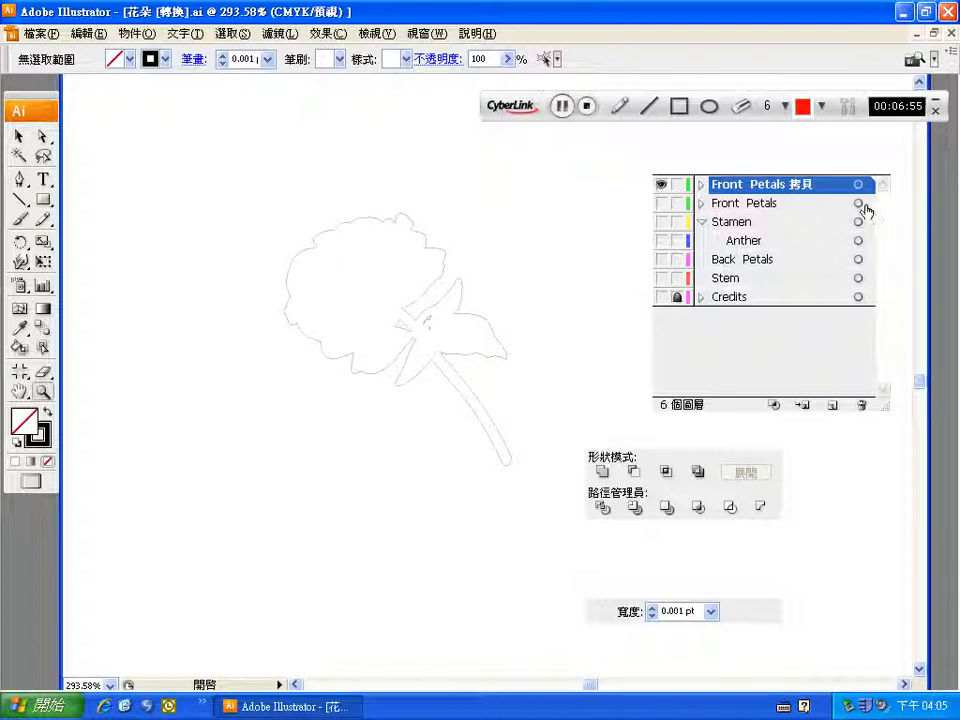
Step: Select the flower outline and switch the document colour mode from CMYK to RGB via the File menu
{"action": "left_click", "coordinate": [858, 184]}
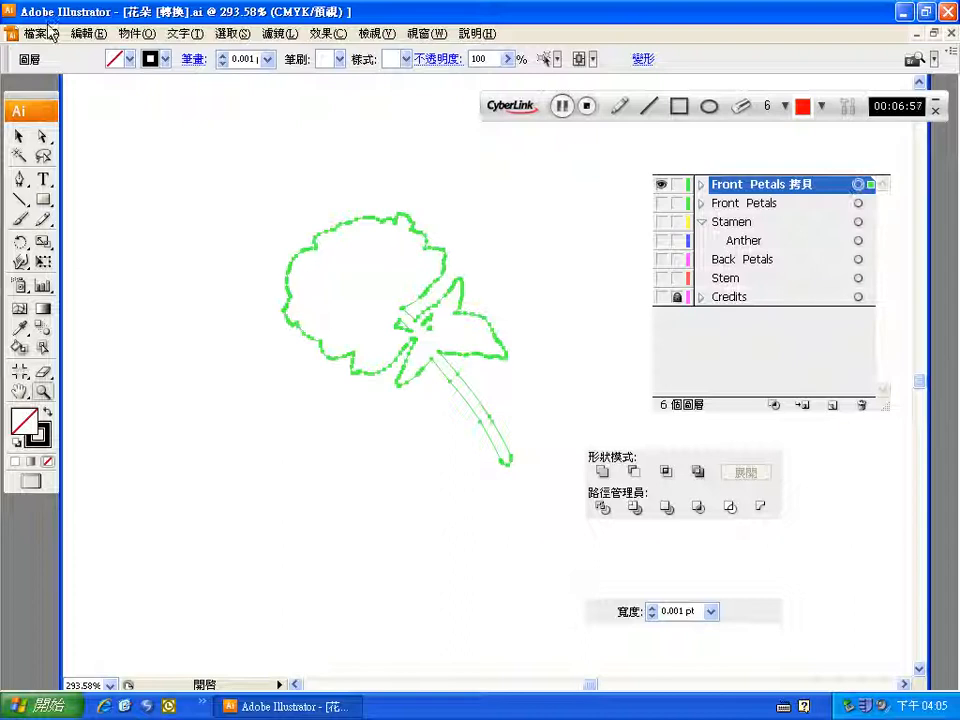
{"action": "left_click", "coordinate": [38, 32]}
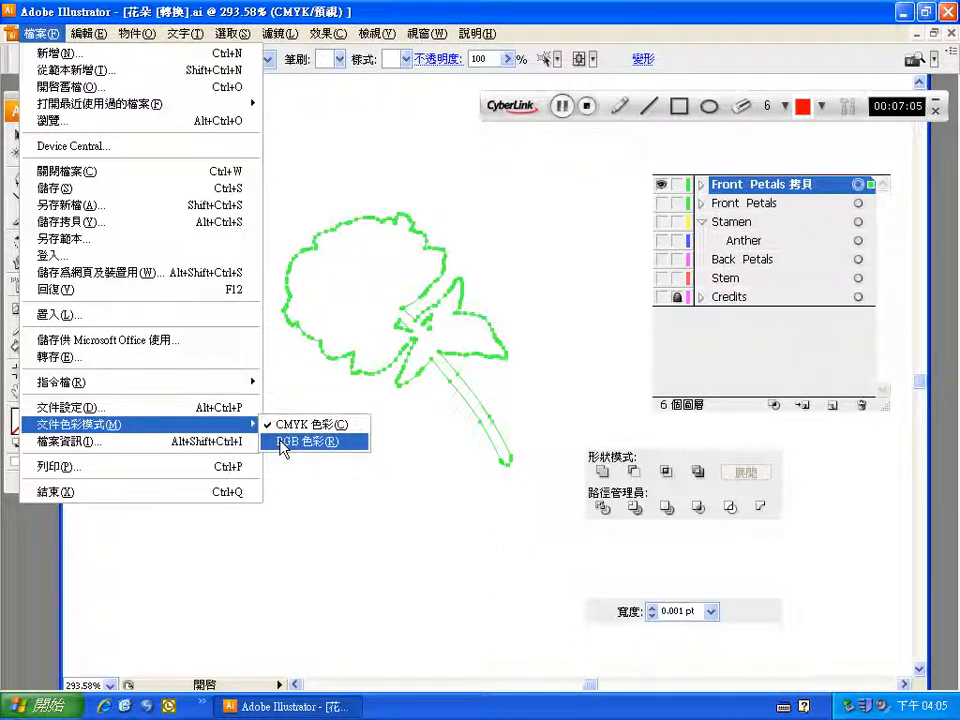
{"action": "mouse_move", "coordinate": [210, 428]}
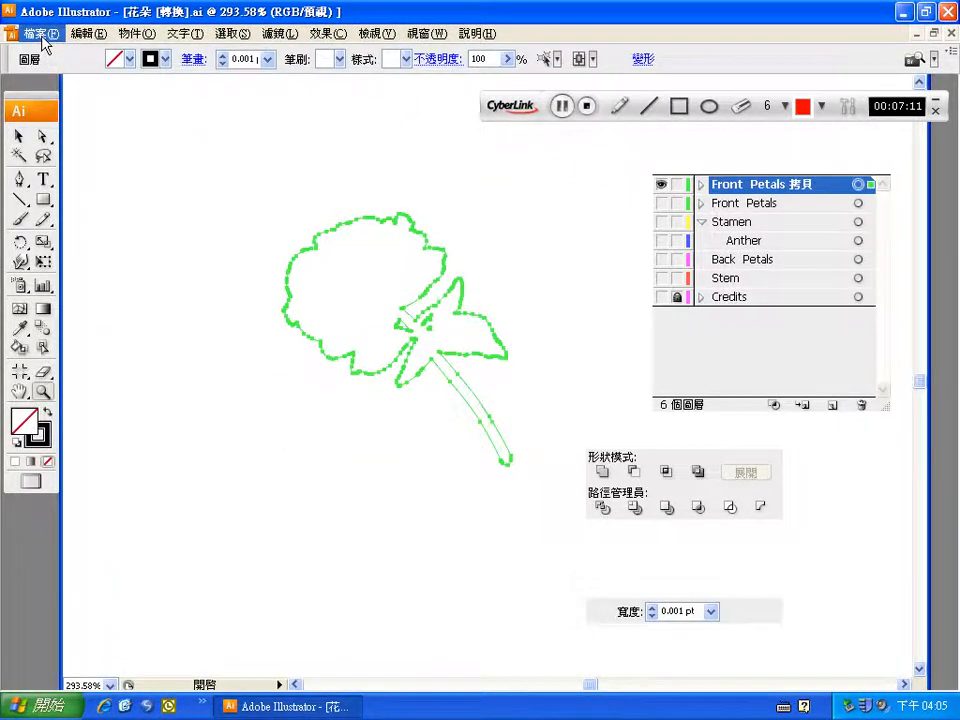
{"action": "left_click", "coordinate": [40, 32]}
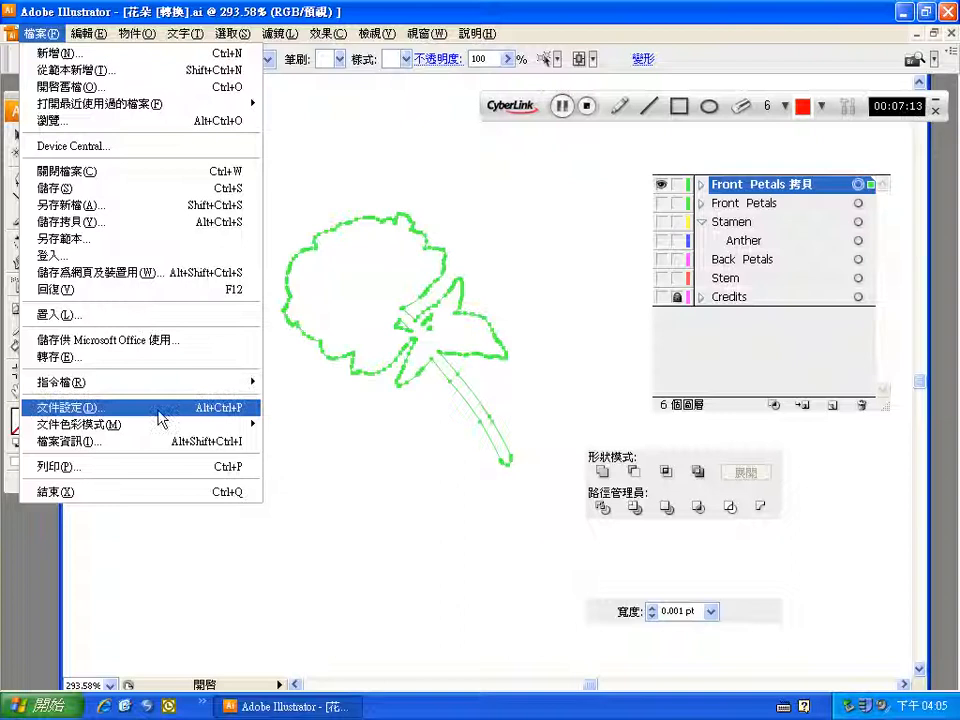
{"action": "mouse_move", "coordinate": [60, 382]}
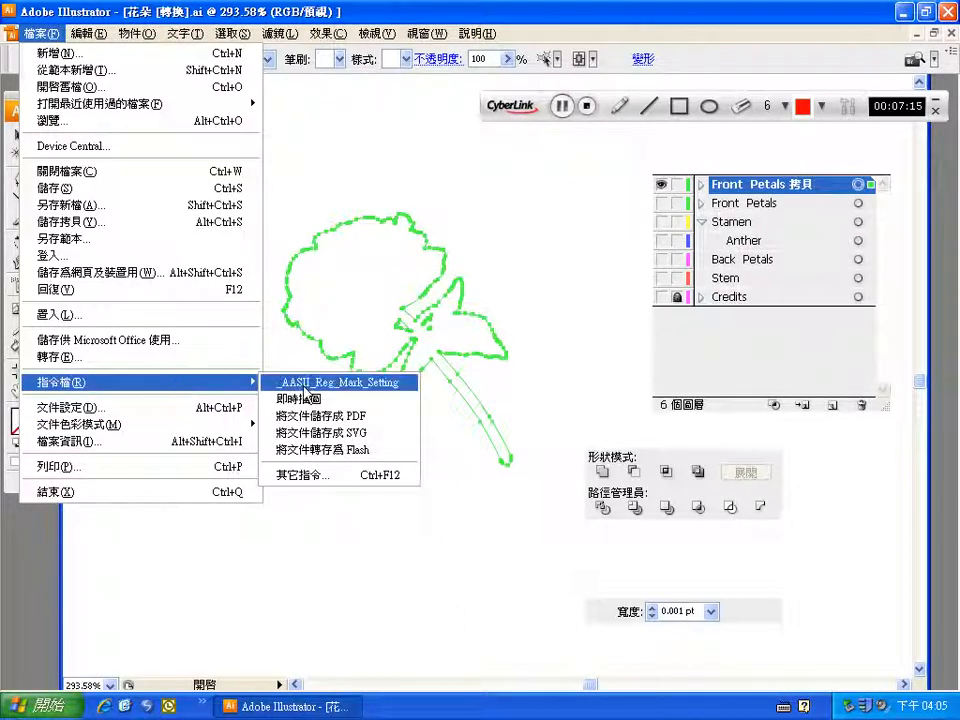
{"action": "left_click", "coordinate": [338, 382]}
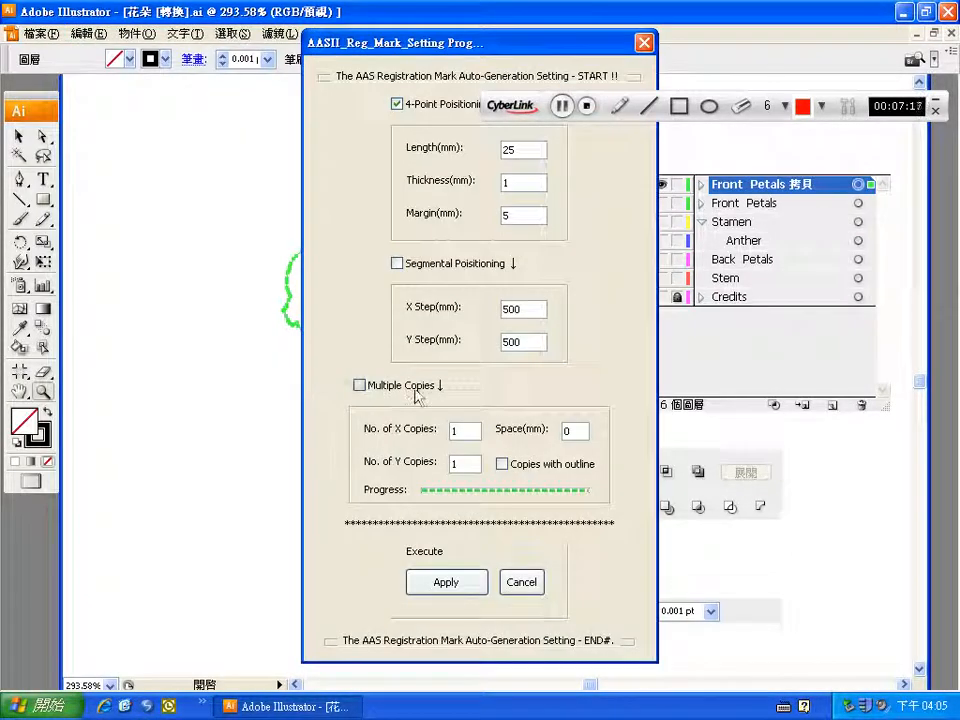
{"action": "left_click", "coordinate": [360, 384]}
{"action": "type", "text": "3"}
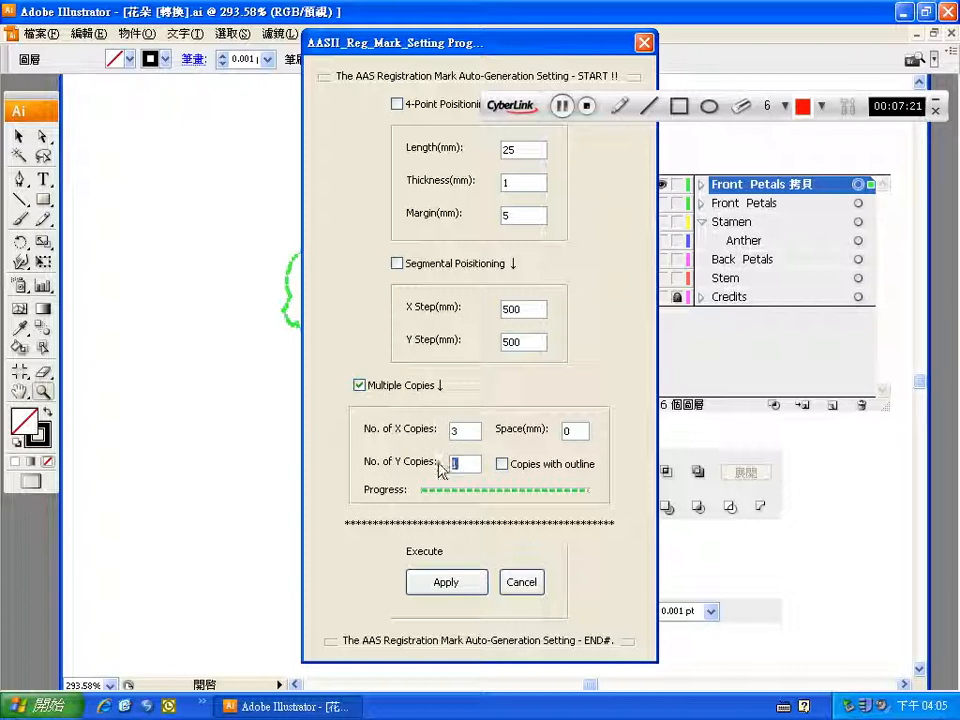
{"action": "left_click", "coordinate": [502, 464]}
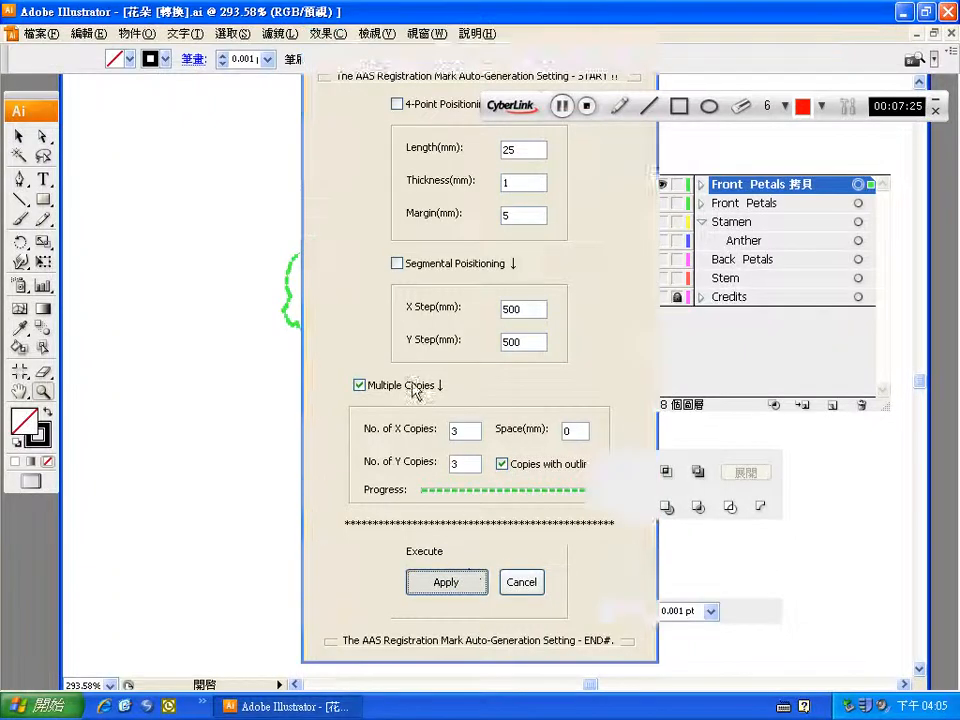
{"action": "left_click", "coordinate": [446, 582]}
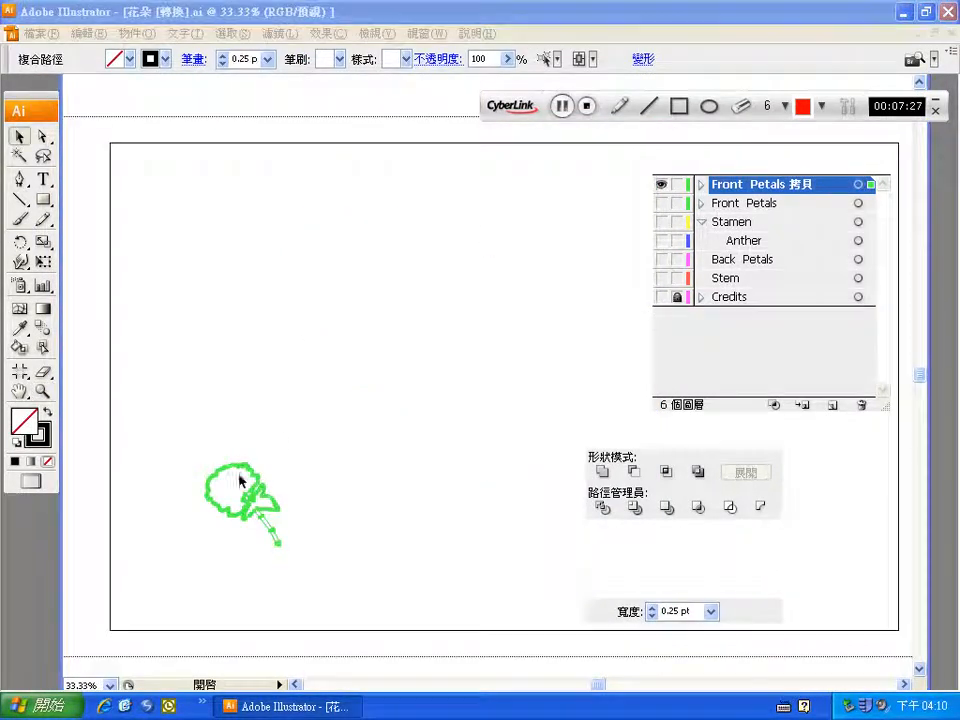
Step: Select the flower outline and rerun the AAS_Reg_Mark_Setting script for it
{"action": "left_click", "coordinate": [240, 500]}
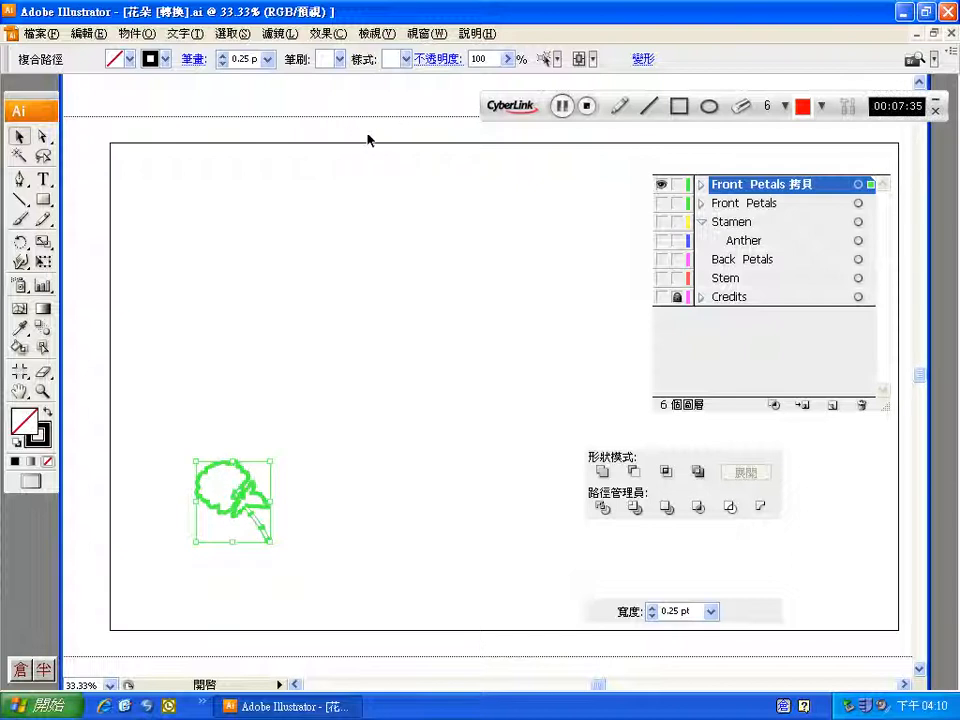
{"action": "left_click", "coordinate": [40, 32]}
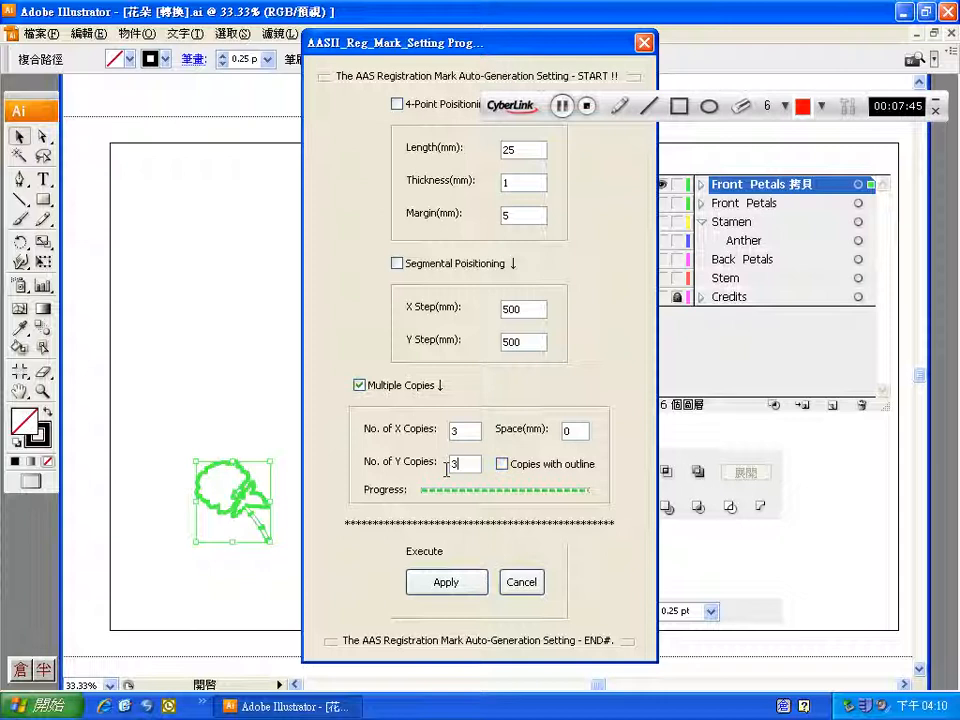
Step: Enable Copies with outline at 3 X by 3 Y and apply to create the outlined grid with marks
{"action": "left_click", "coordinate": [500, 464]}
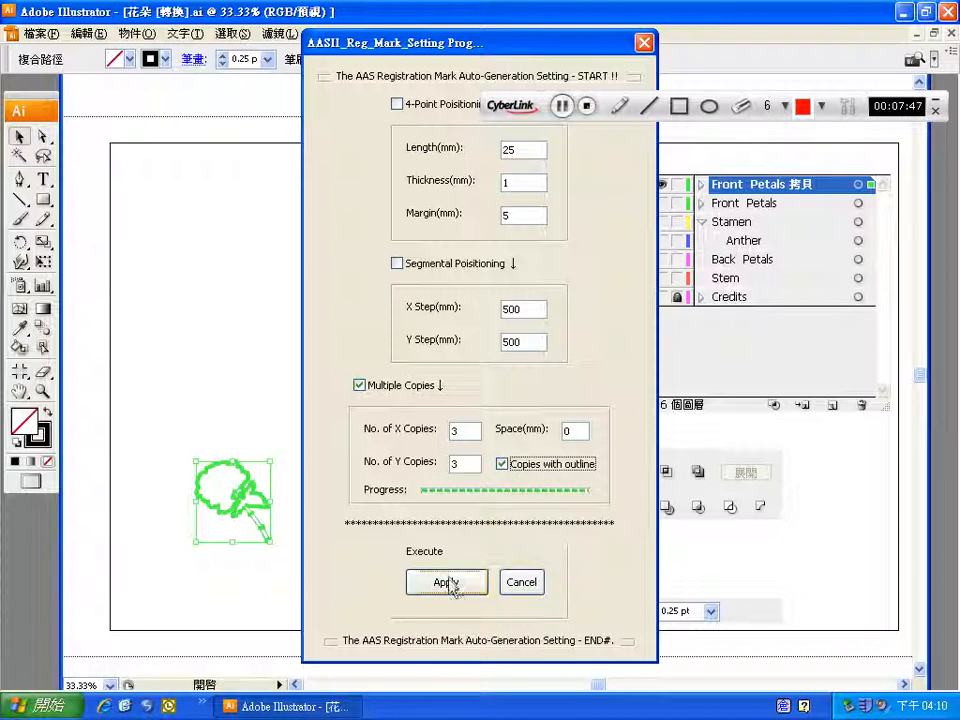
{"action": "left_click", "coordinate": [446, 582]}
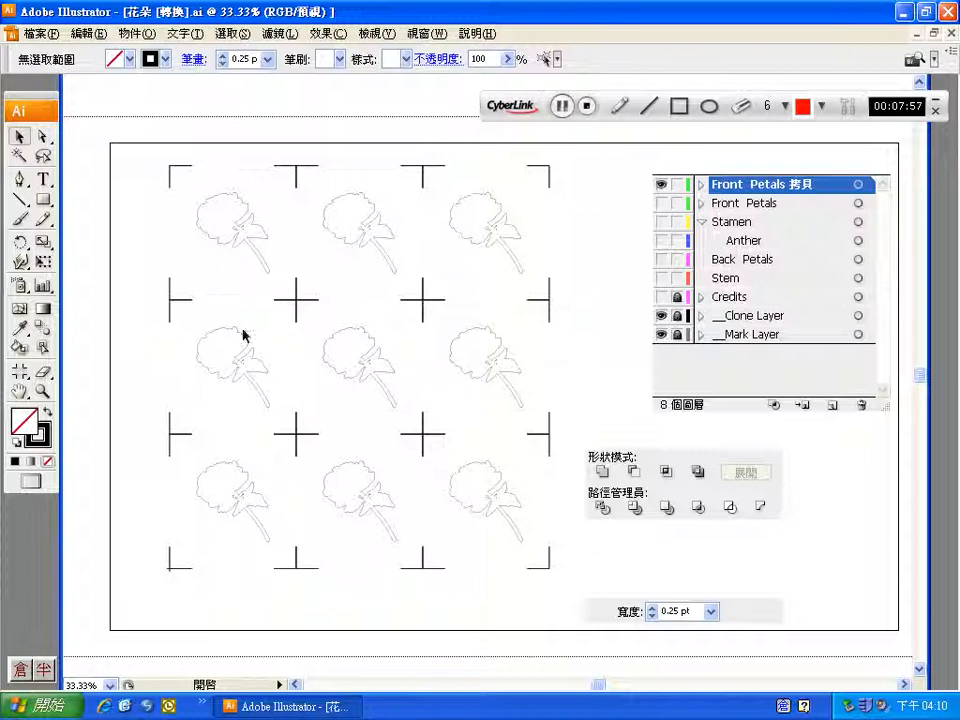
{"action": "mouse_move", "coordinate": [264, 364]}
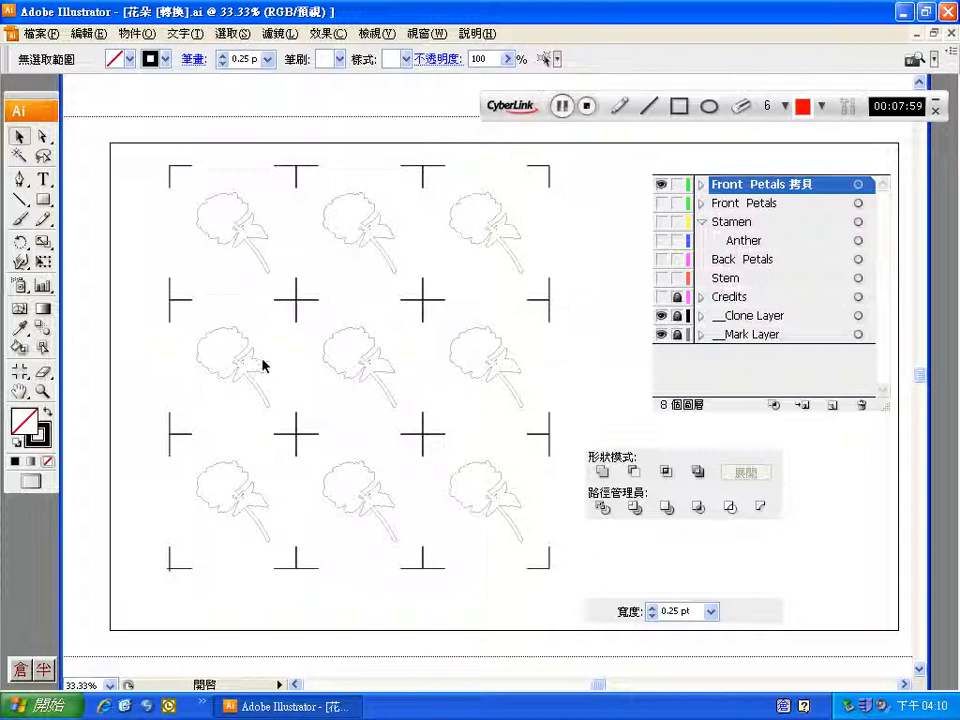
{"action": "mouse_move", "coordinate": [350, 284]}
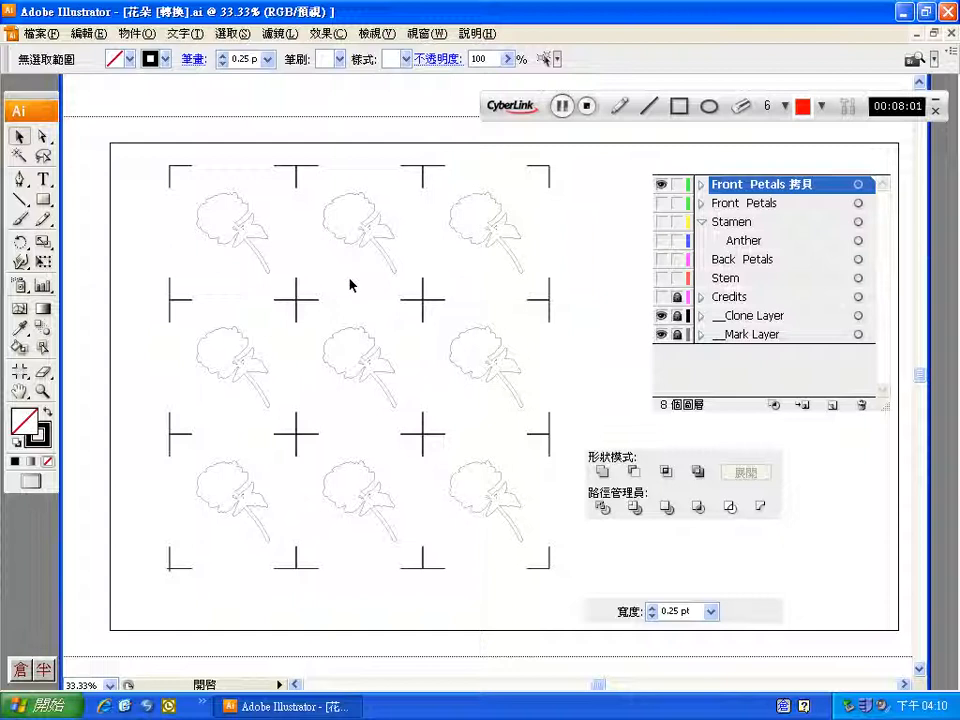
{"action": "mouse_move", "coordinate": [128, 236]}
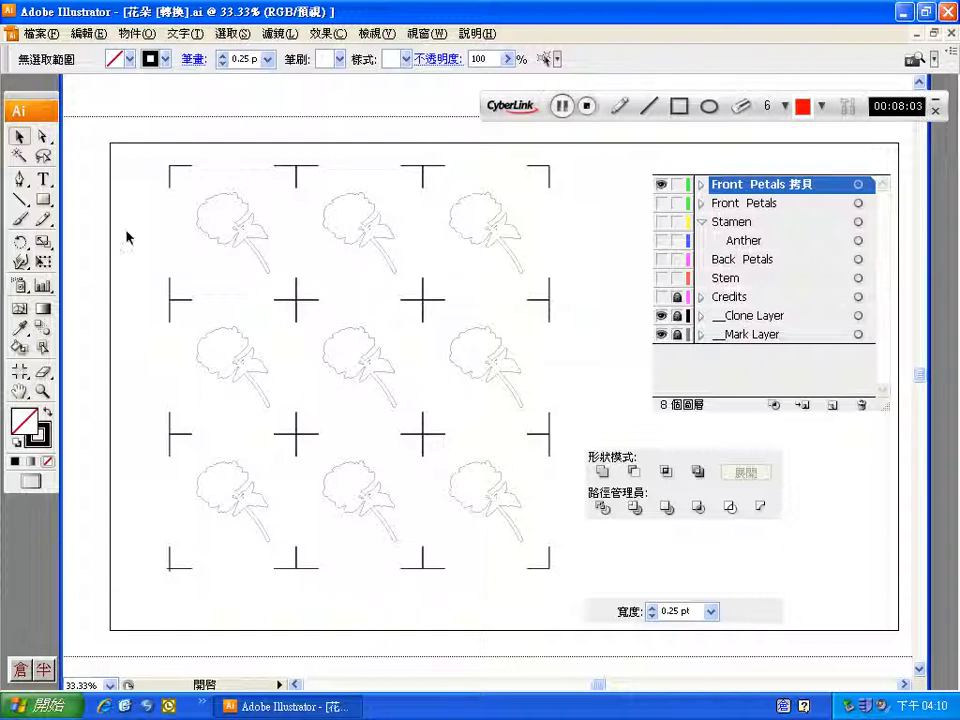
Step: Bring up the Print dialog with the Jaguar IV-61 cutter as printer
{"action": "left_click", "coordinate": [40, 32]}
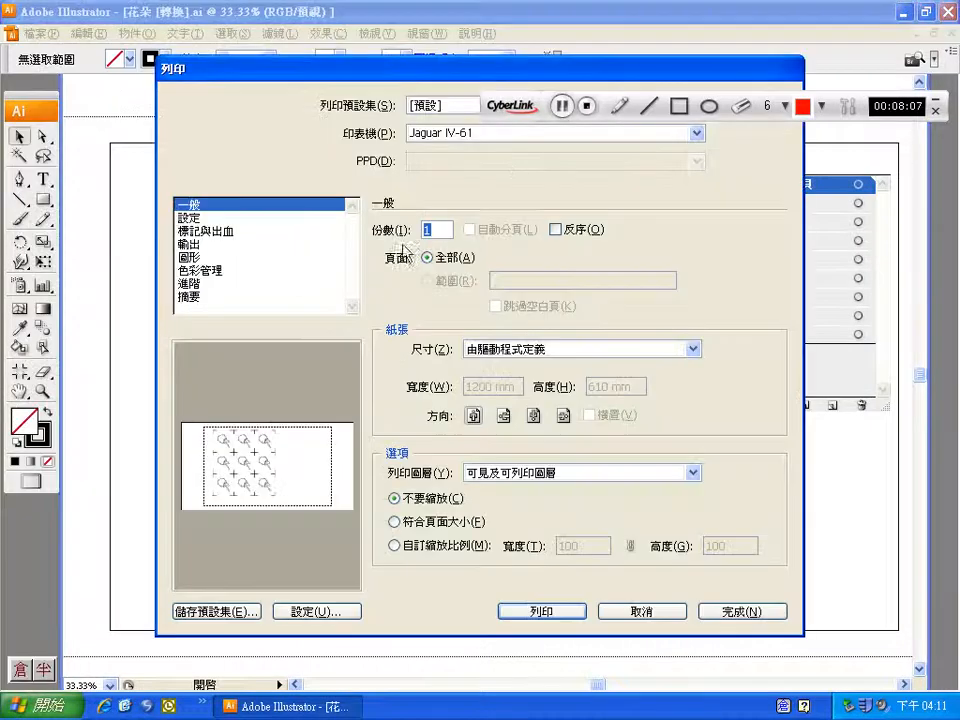
Step: Confirm Jaguar IV-61 as the printer and send the flower grid job to the cutter
{"action": "left_click", "coordinate": [550, 132]}
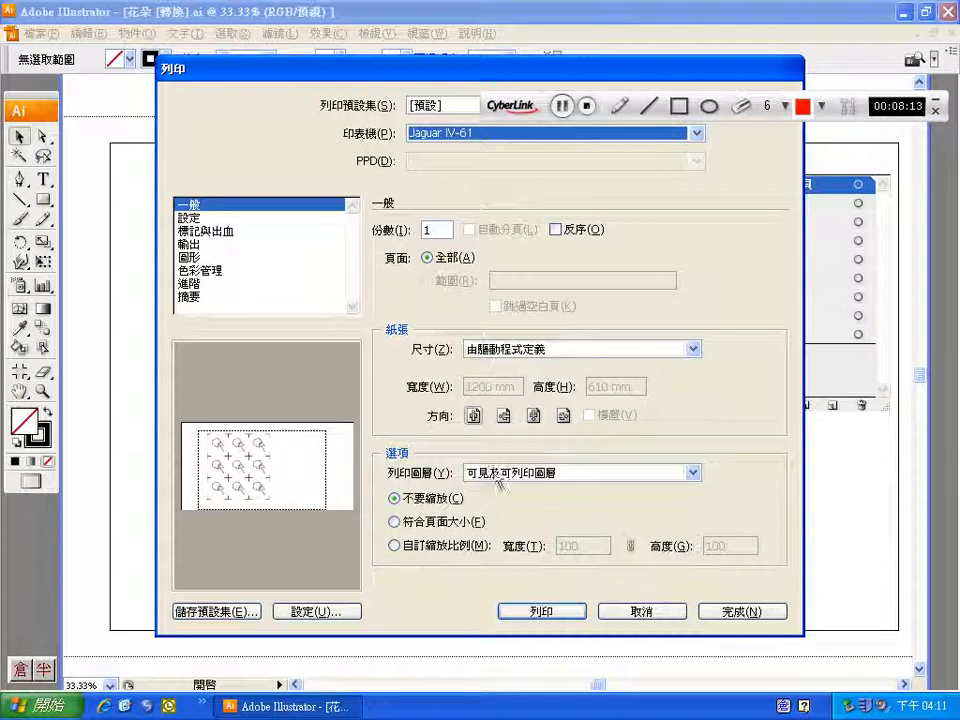
{"action": "left_click", "coordinate": [692, 348]}
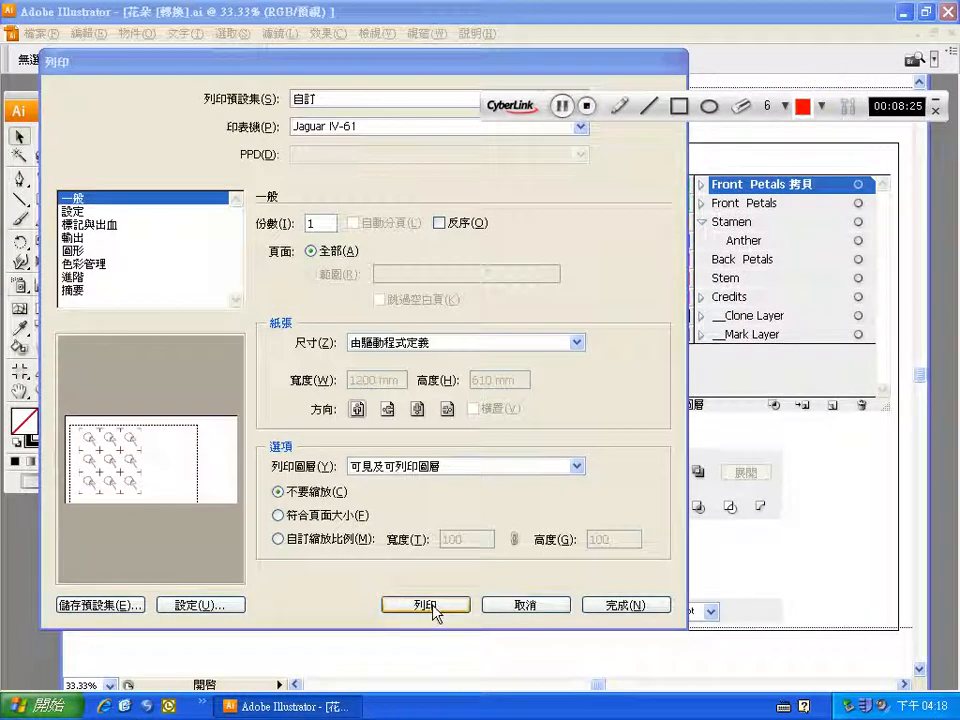
{"action": "left_click", "coordinate": [424, 604]}
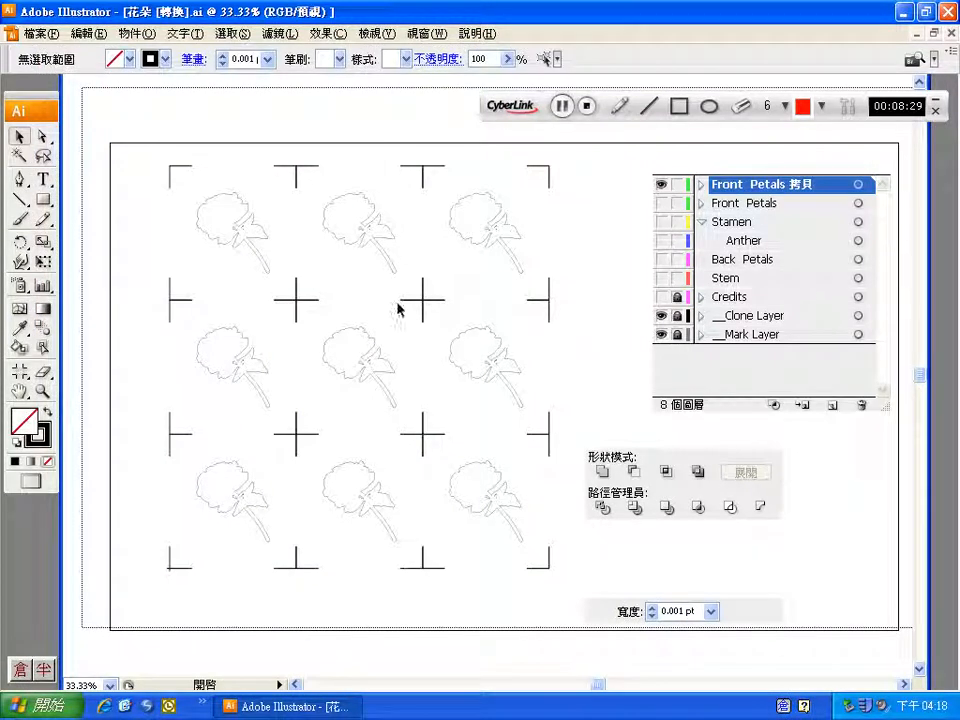
{"action": "mouse_move", "coordinate": [348, 504]}
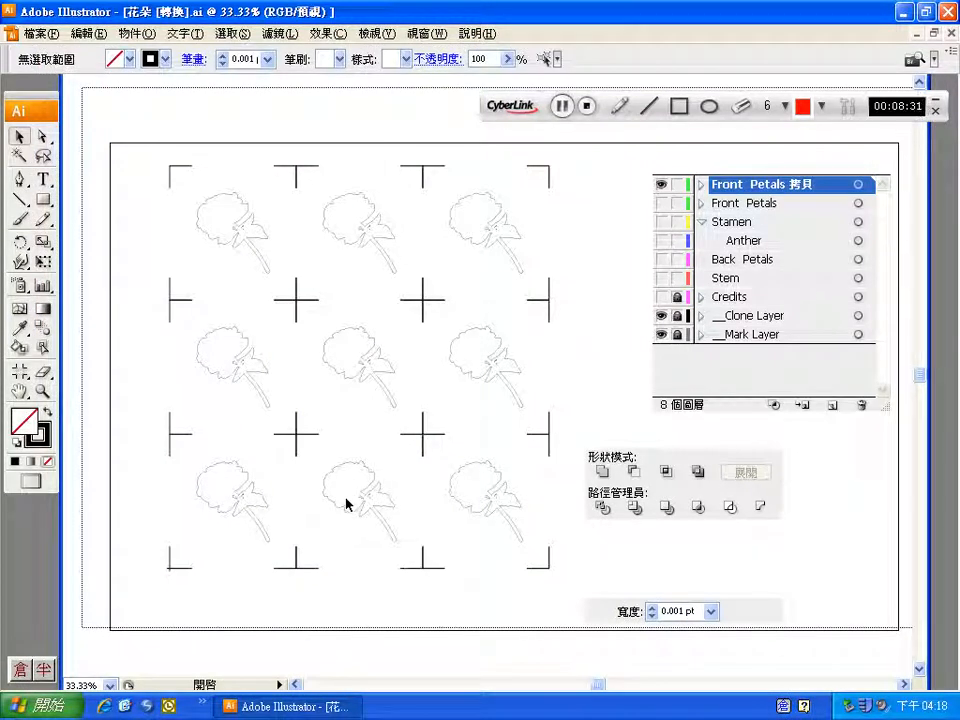
{"action": "mouse_move", "coordinate": [246, 498]}
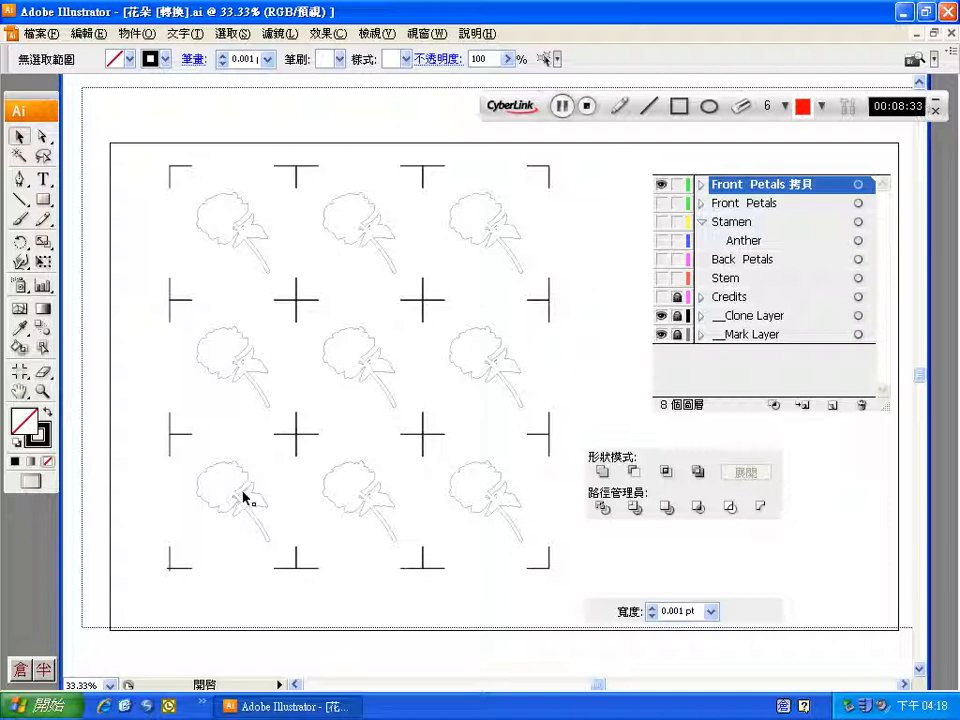
Step: Select the bottom-left flower copy and highlight its stroke Width value for replacement
{"action": "left_click", "coordinate": [236, 504]}
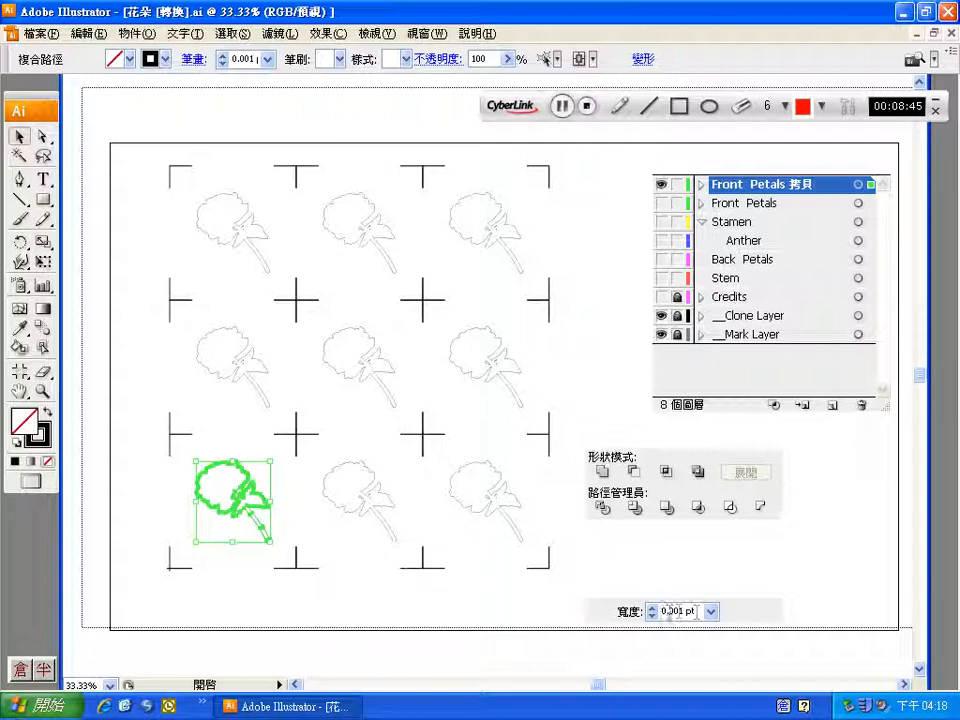
{"action": "triple_click", "coordinate": [678, 612]}
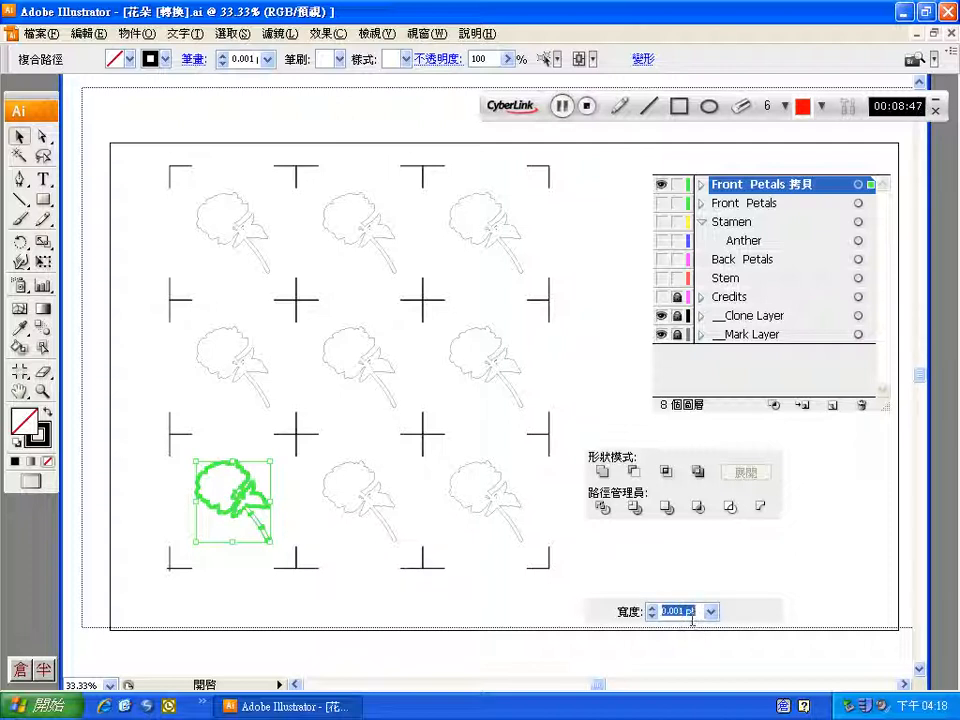